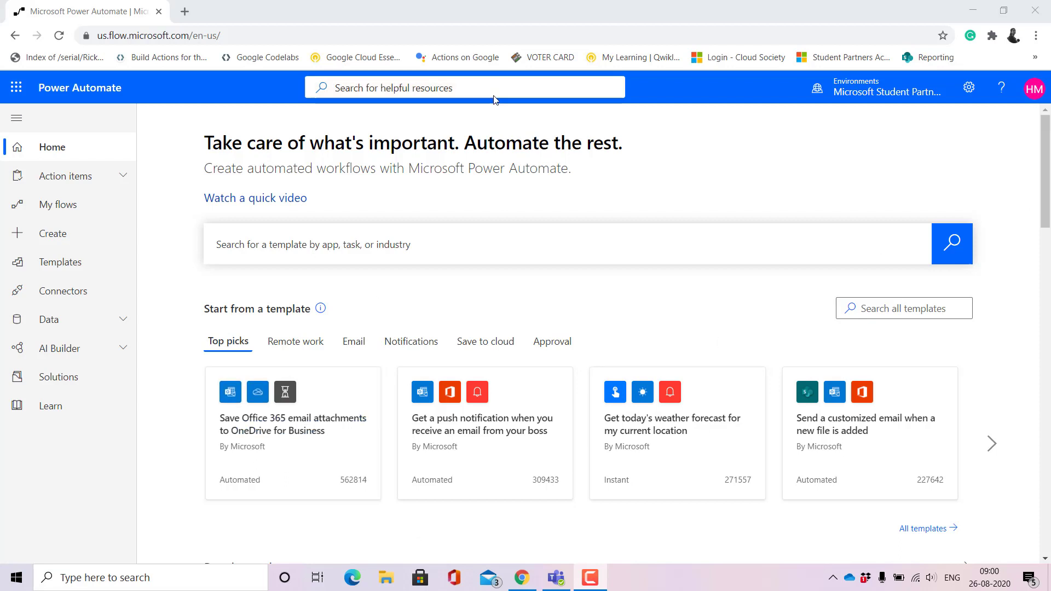
mouse_move(348, 33)
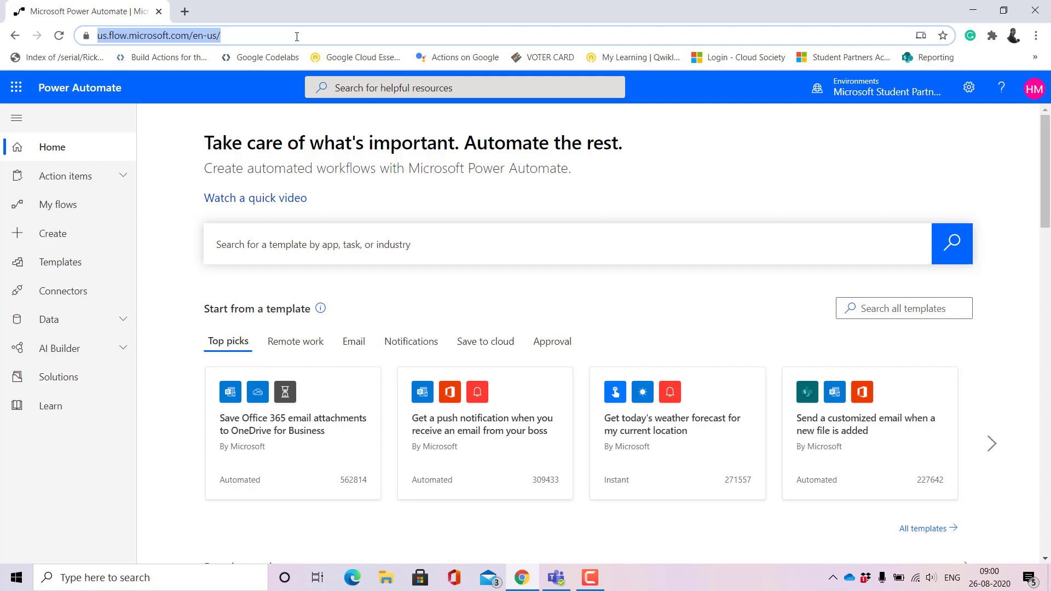
mouse_move(584, 163)
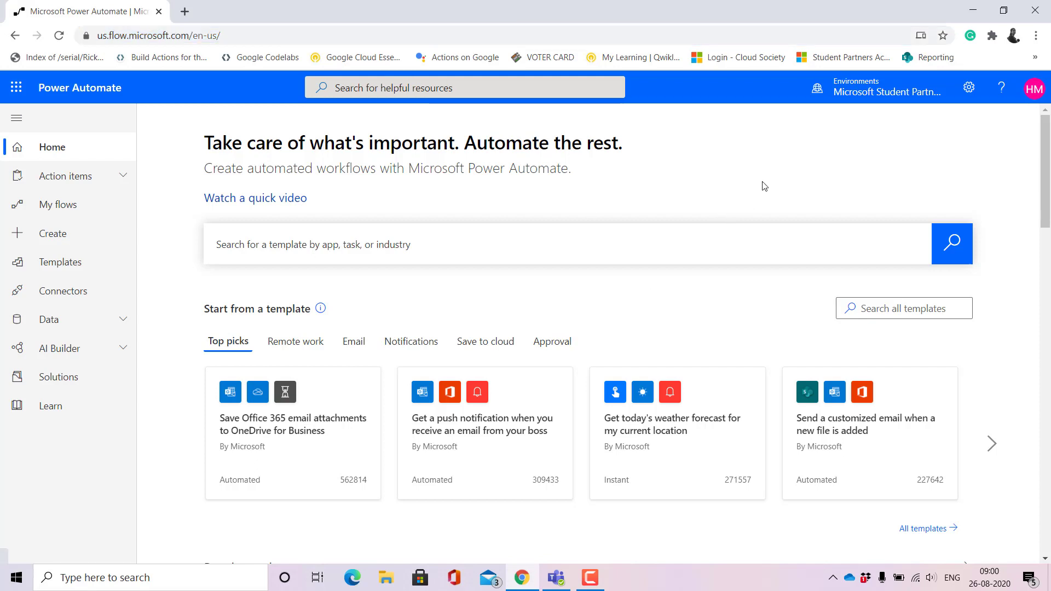
mouse_move(869, 99)
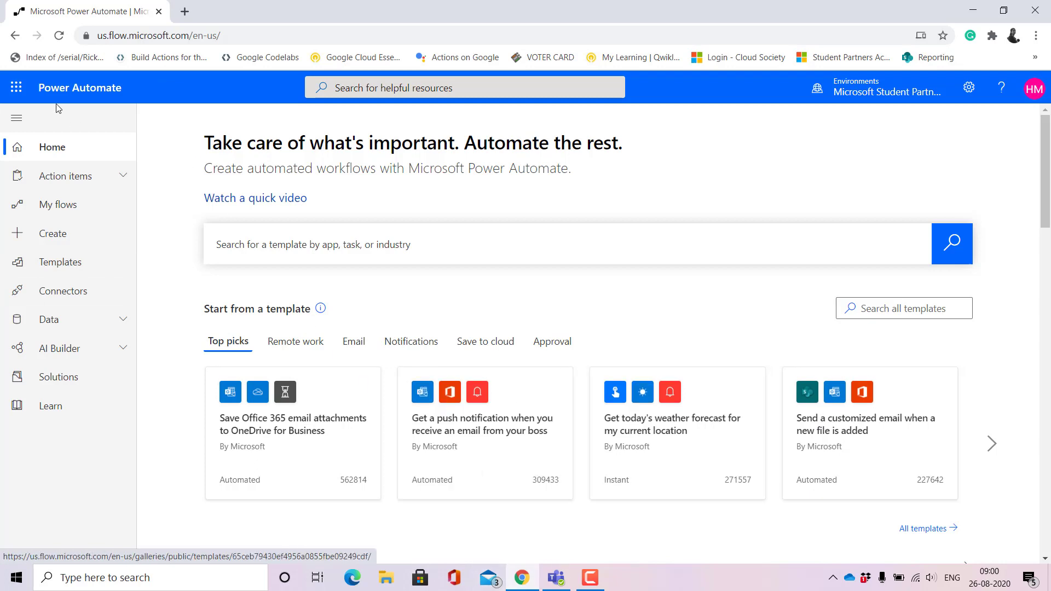
mouse_move(53, 232)
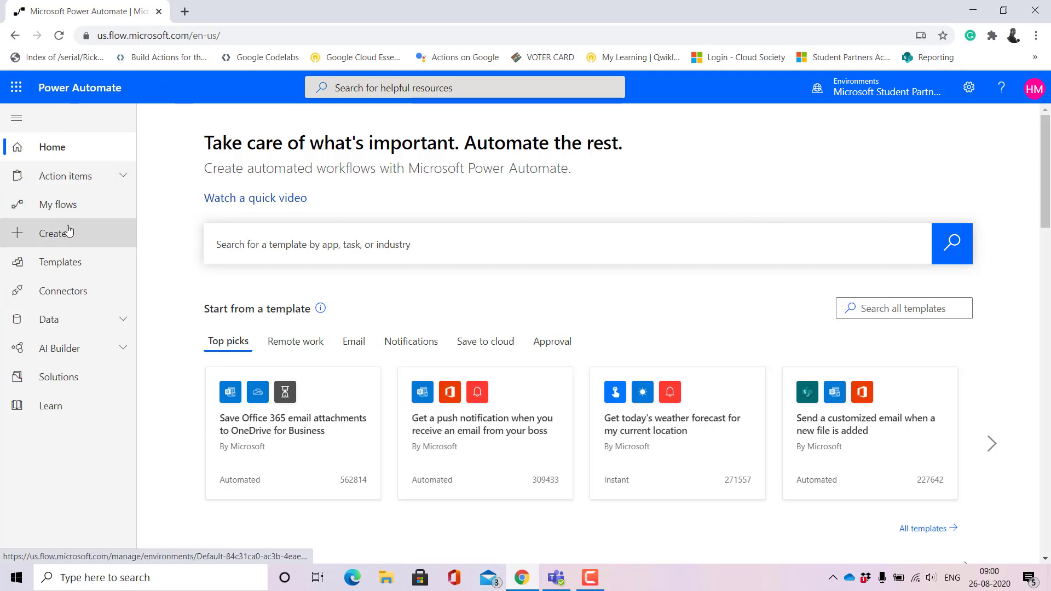
mouse_move(67, 234)
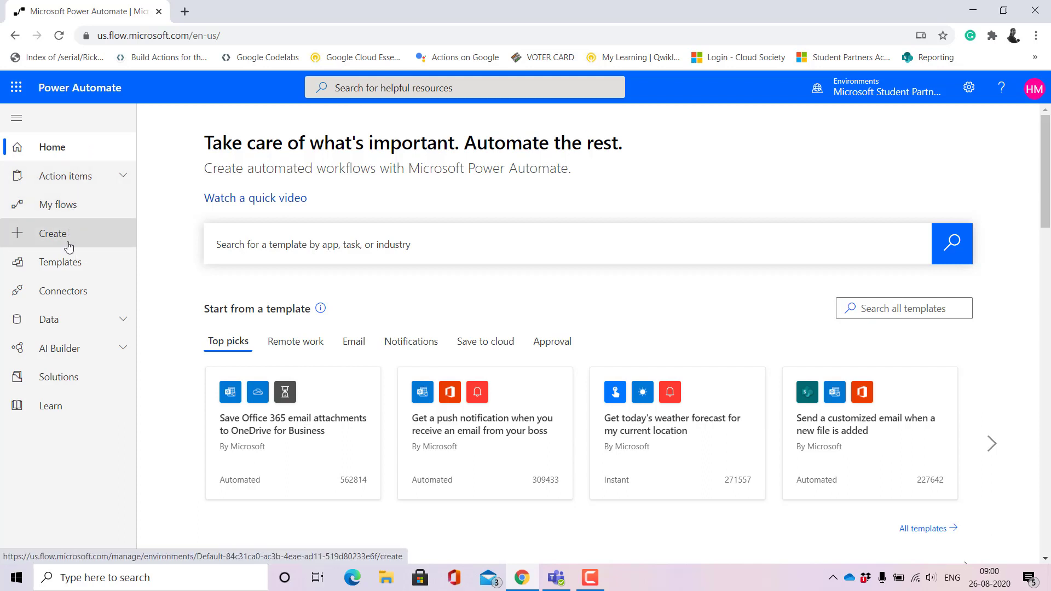
mouse_move(61, 262)
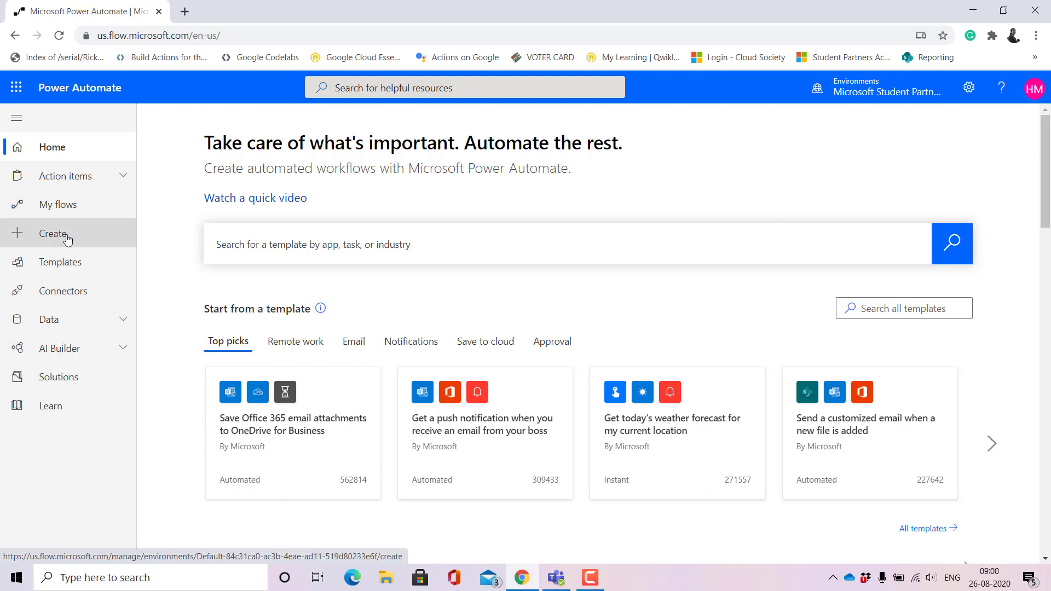
Go to the Create page from the left navigation pane
click(53, 233)
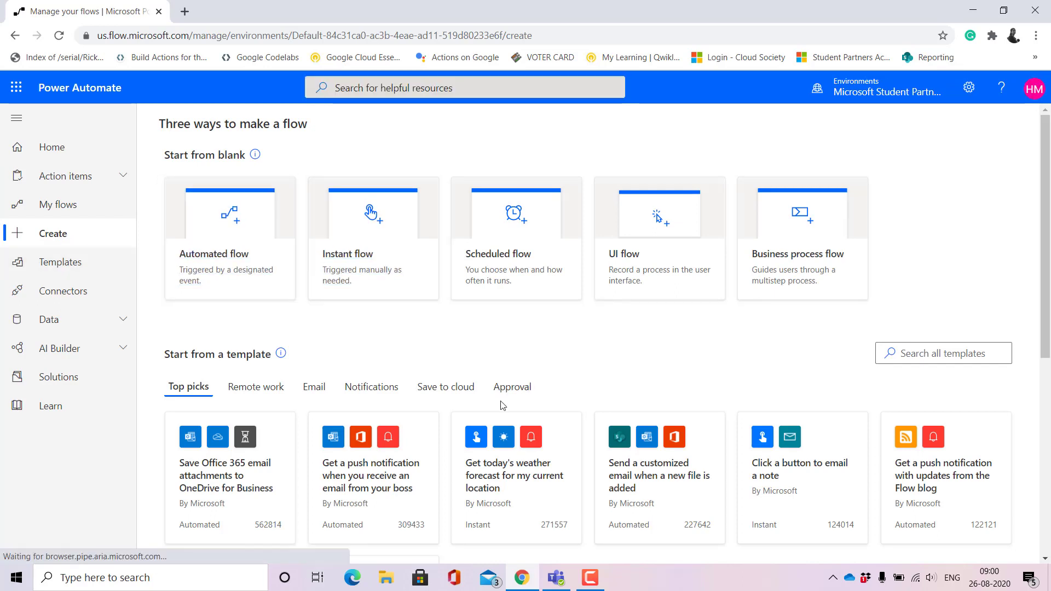
Create an instant flow named 'test' with the Teams 'For a selected message' trigger
click(372, 237)
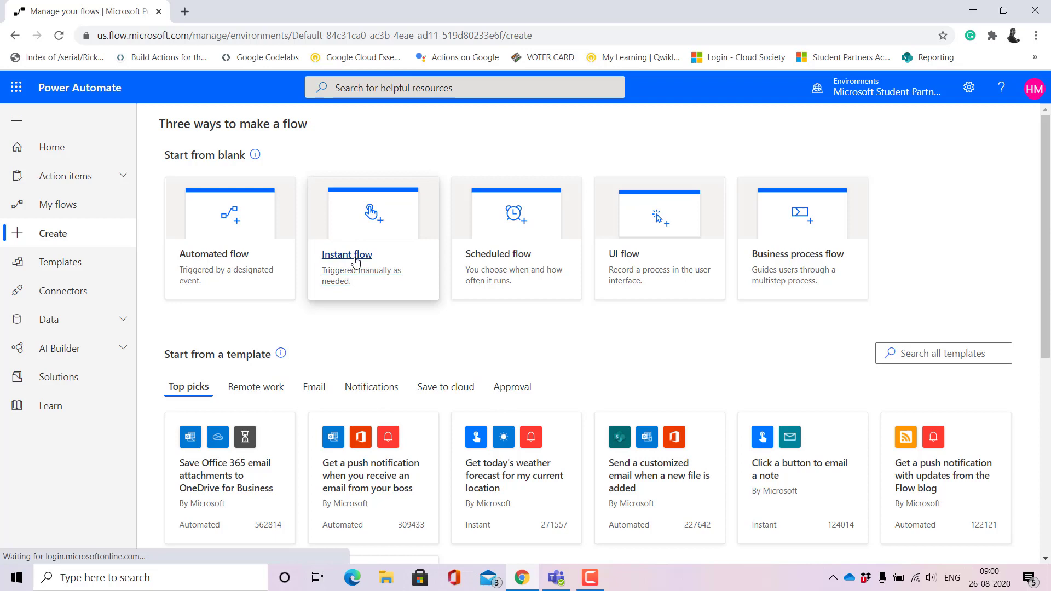
click(347, 254)
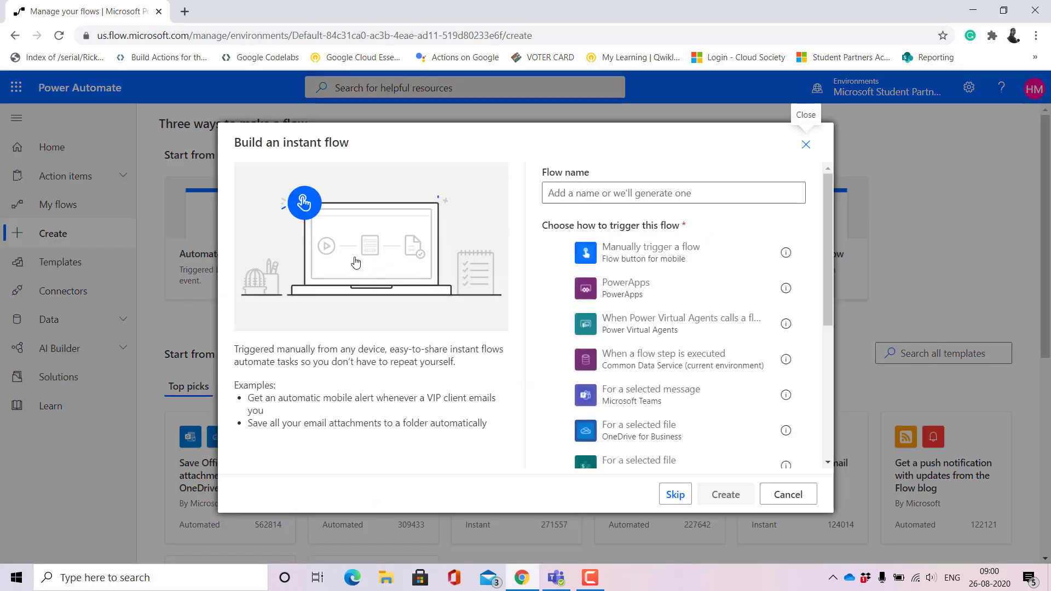
click(672, 193)
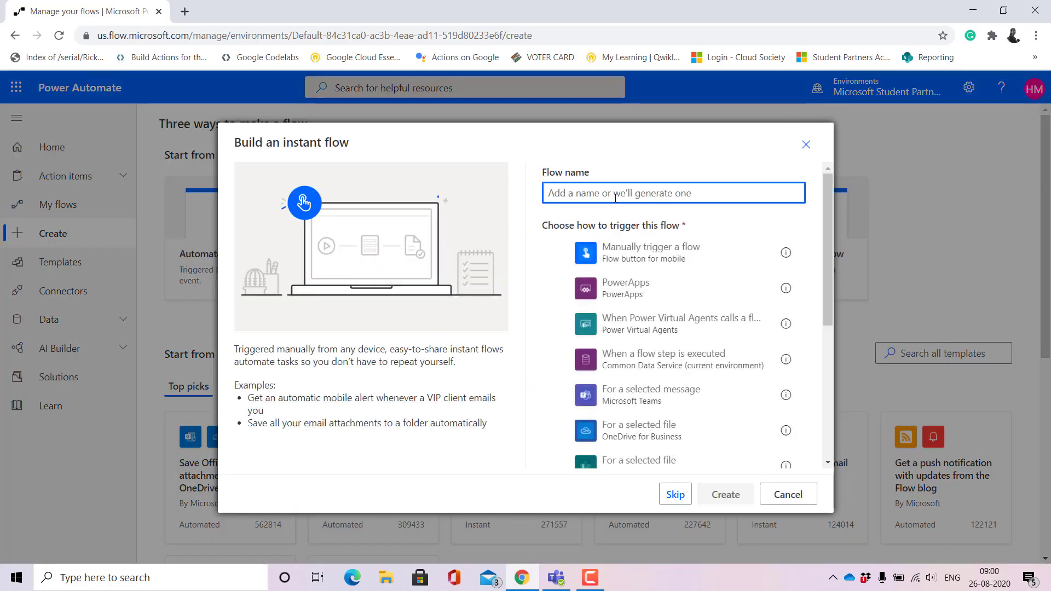
text(test)
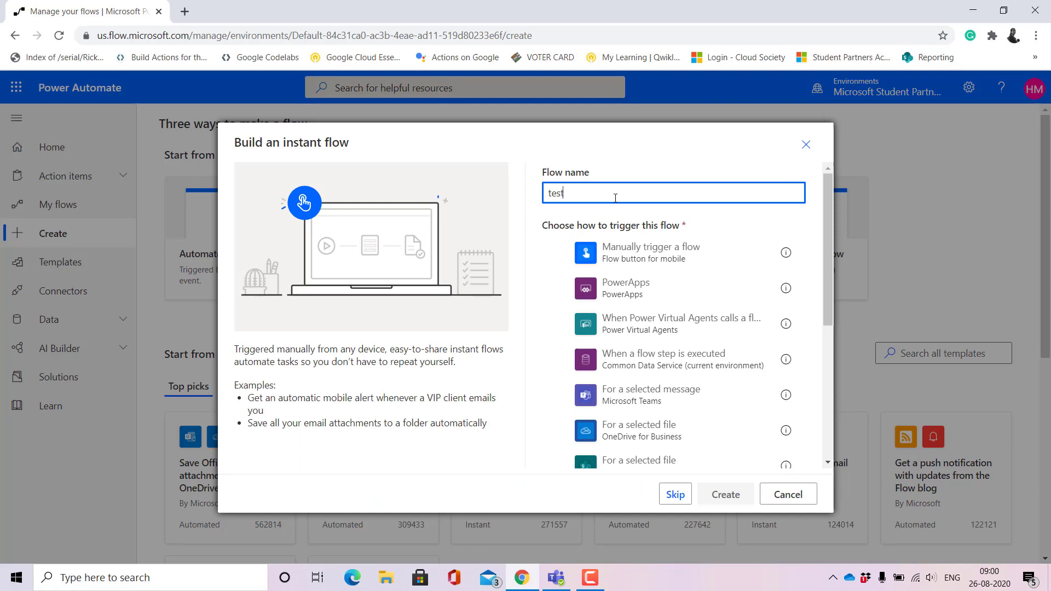
mouse_move(589, 192)
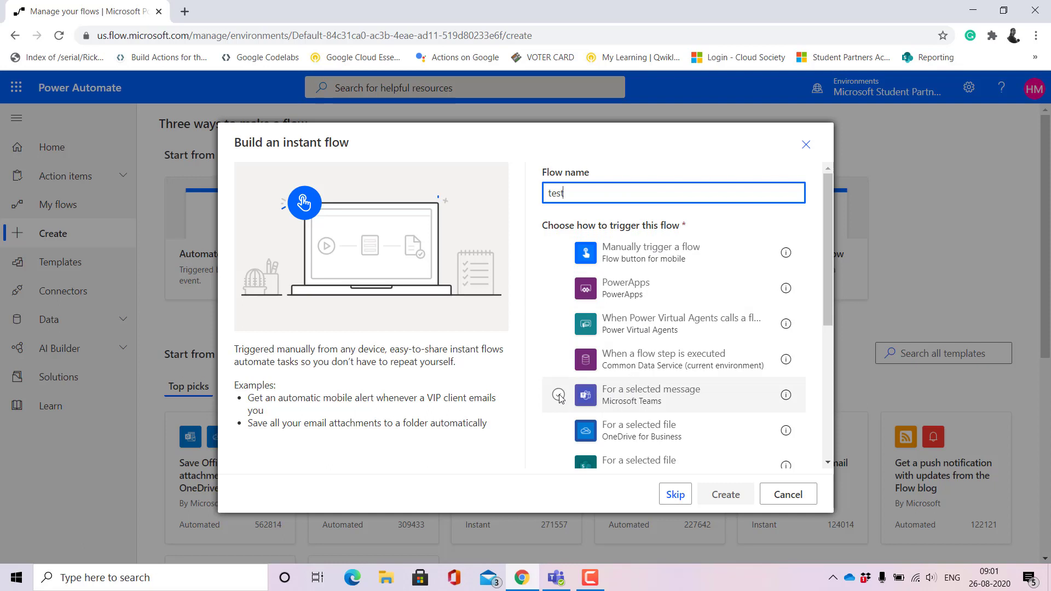
click(559, 395)
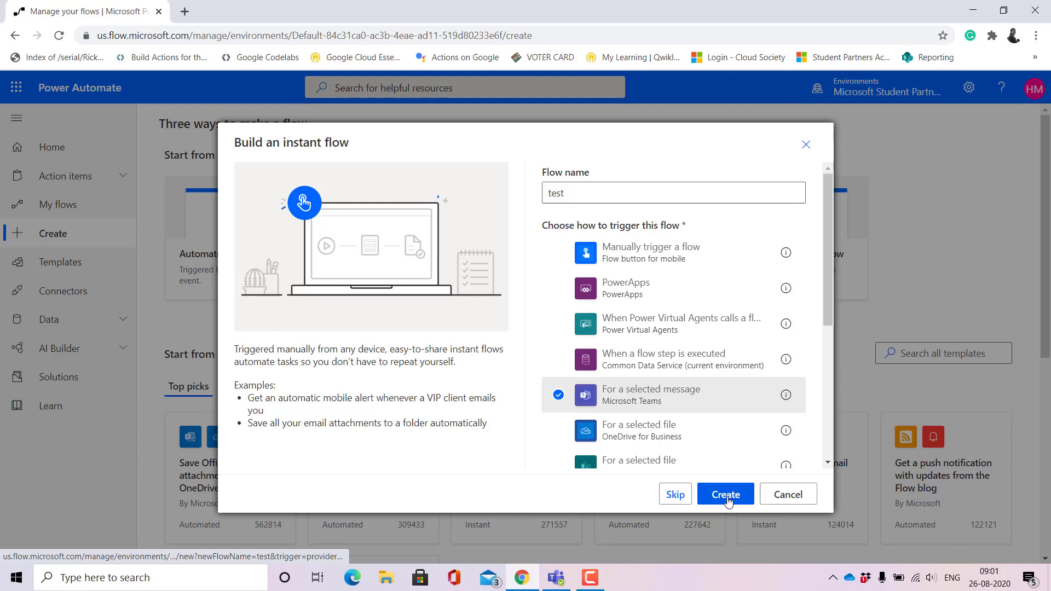
click(725, 494)
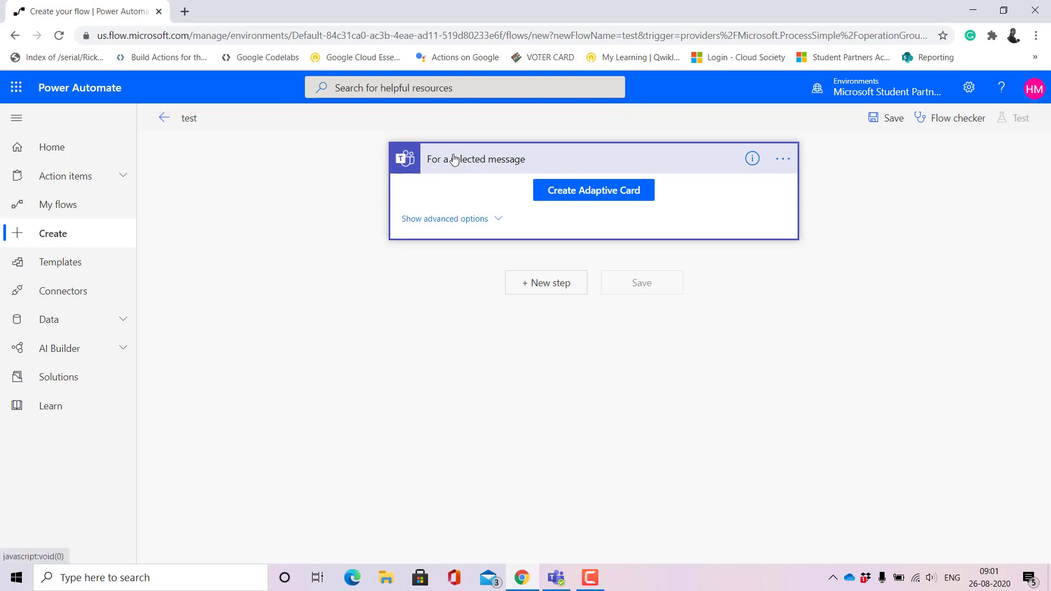
mouse_move(405, 161)
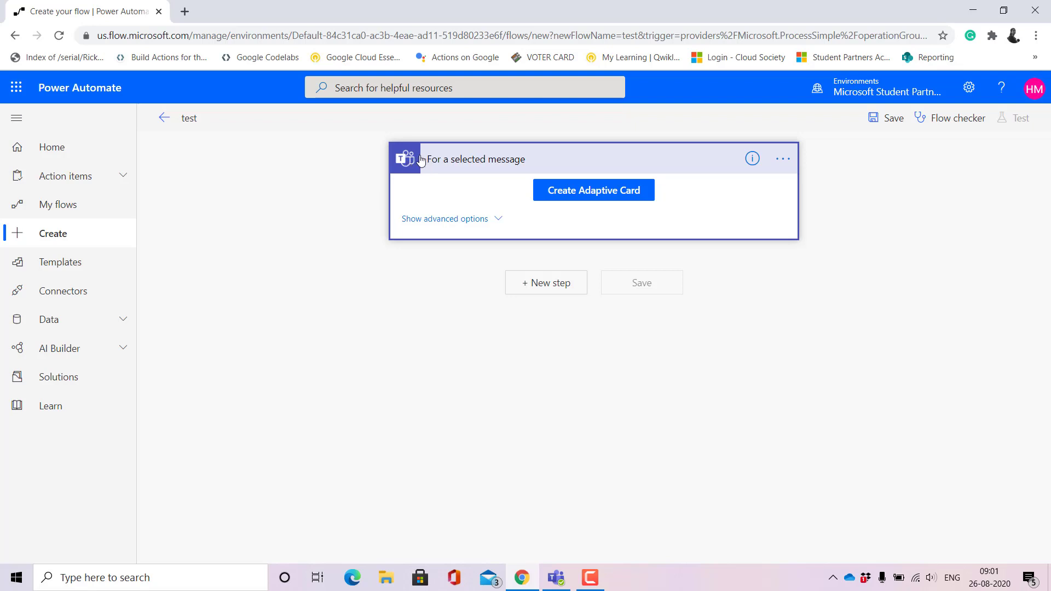
mouse_move(599, 163)
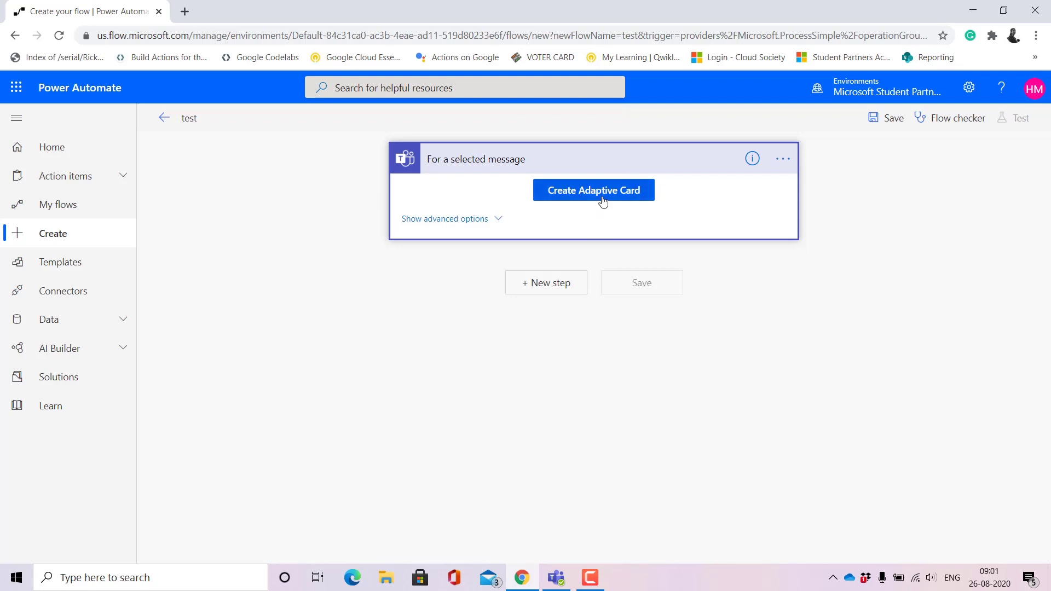
mouse_move(628, 195)
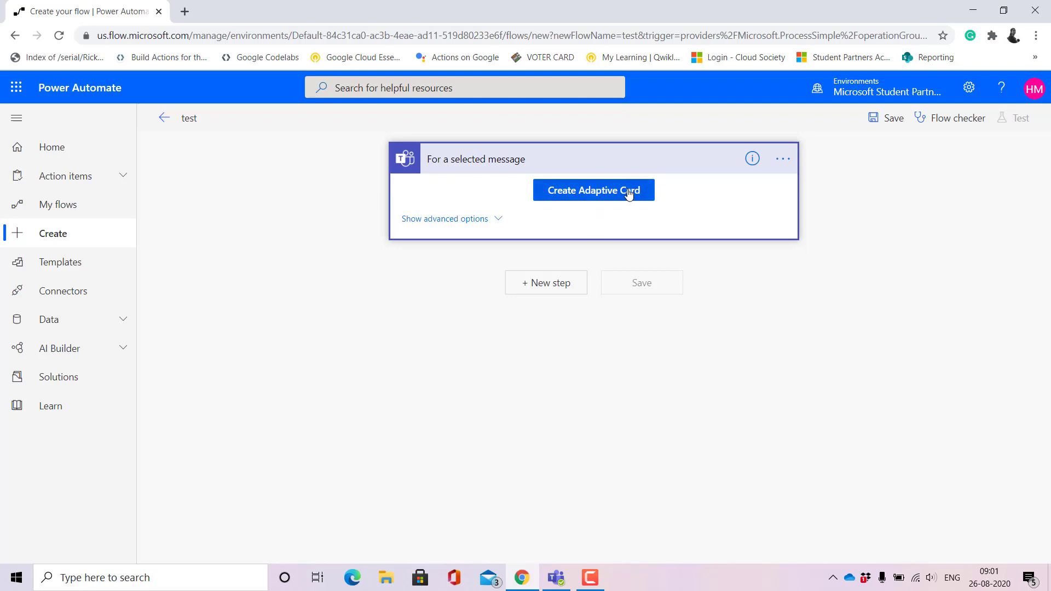
Launch the Adaptive Card designer from the 'For a selected message' trigger
click(592, 189)
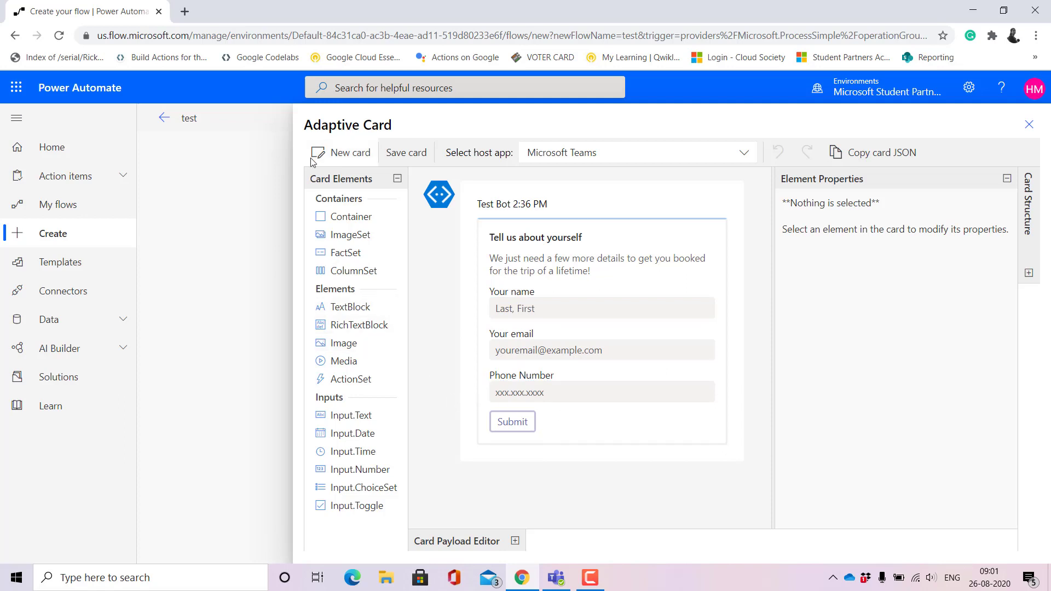
mouse_move(348, 215)
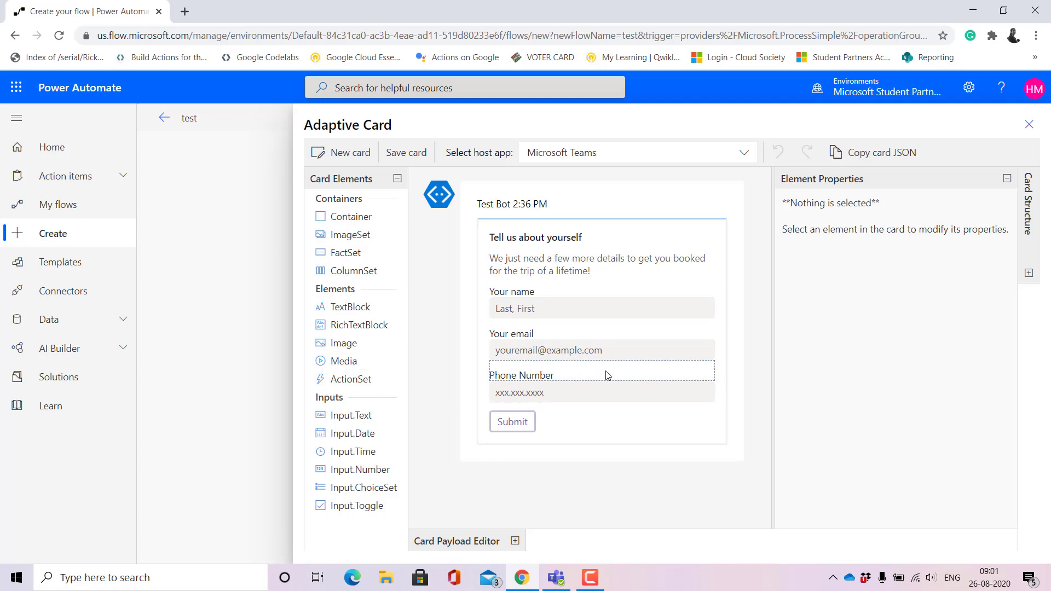
Remove the Phone Number input from the sample adaptive card
click(521, 374)
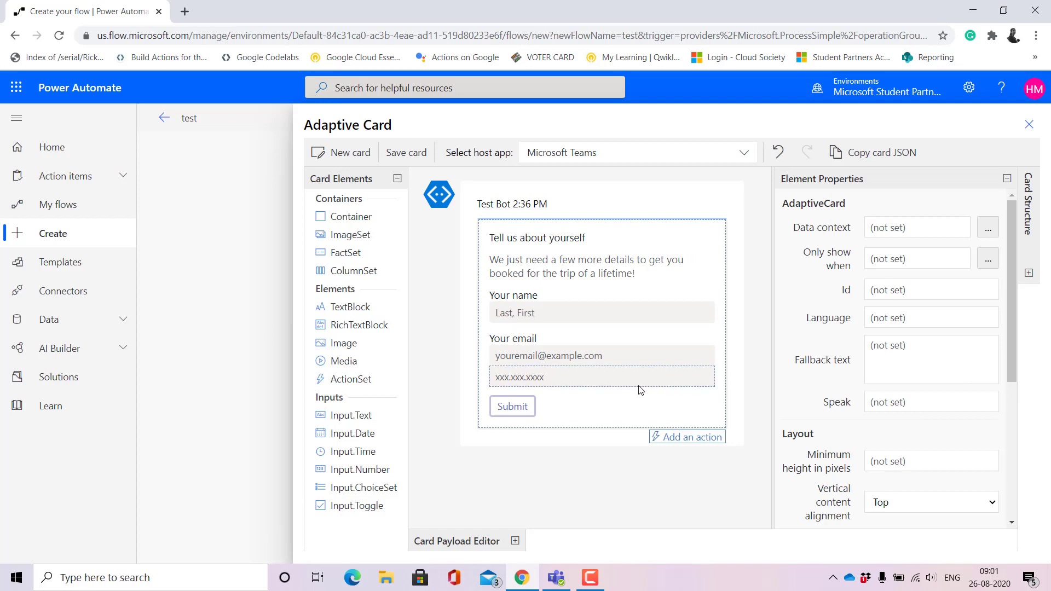
click(596, 377)
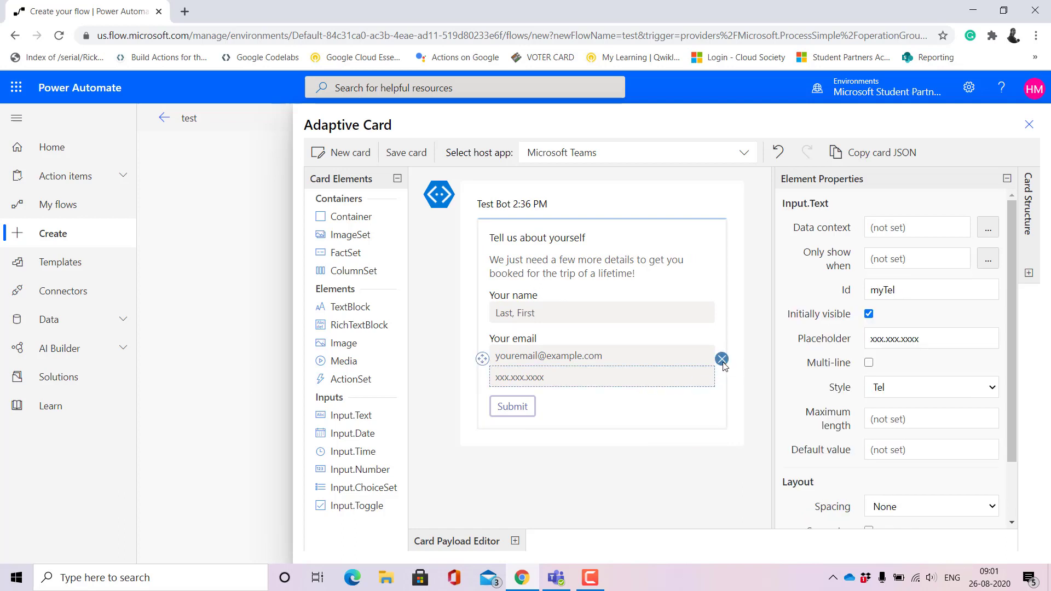
click(721, 359)
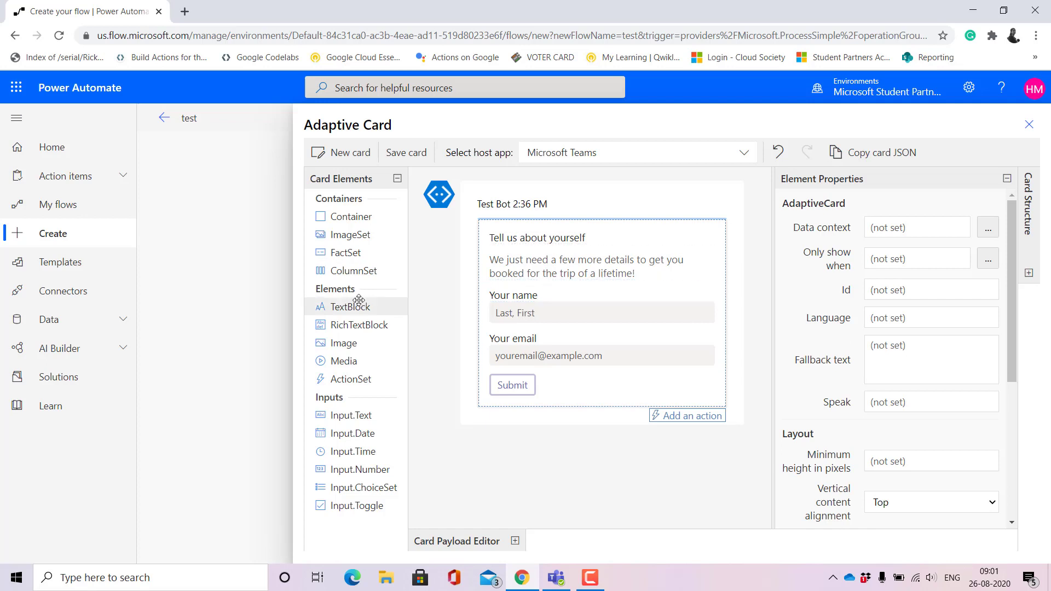
mouse_move(360, 306)
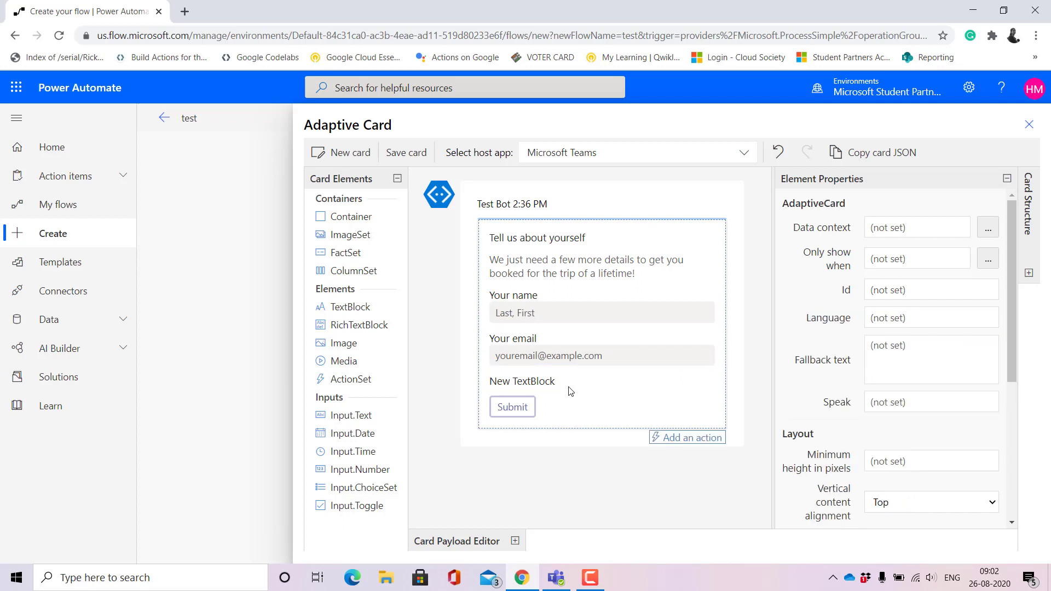
Place an Input.Text below New TextBlock and review its and the Submit action's properties
click(522, 381)
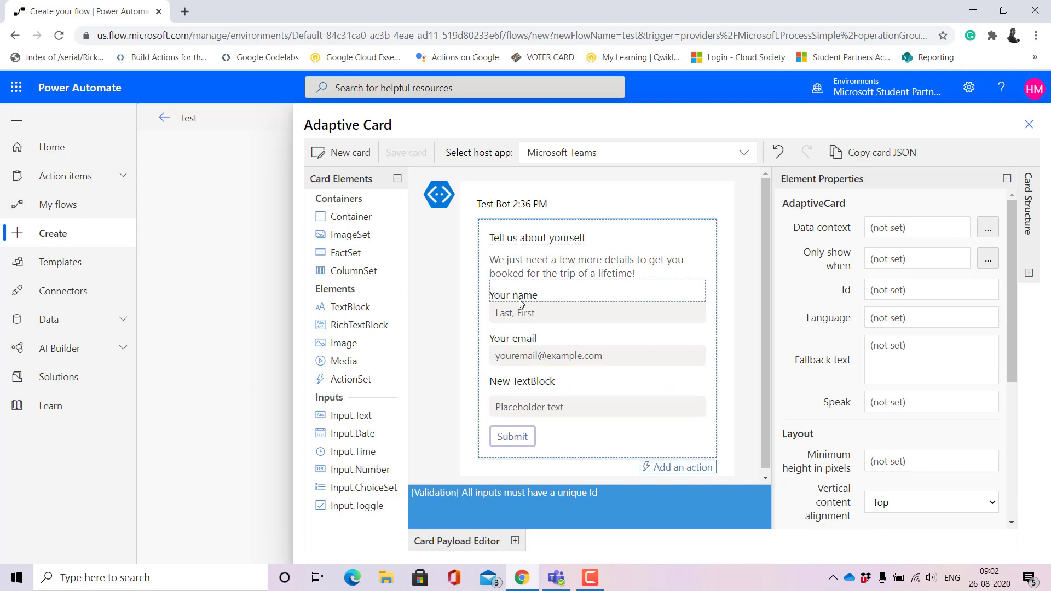
click(568, 355)
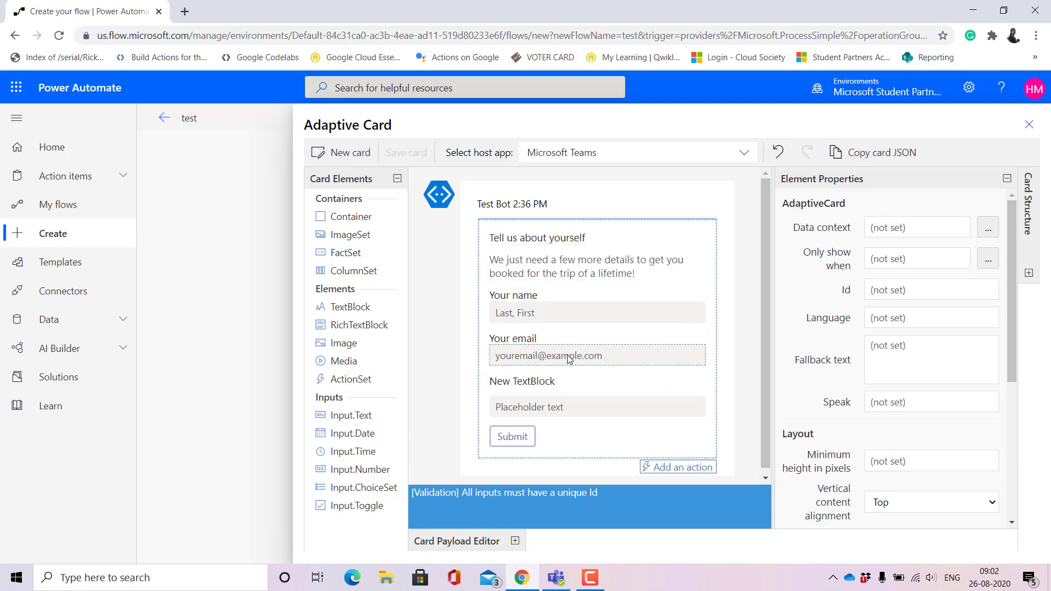
click(523, 381)
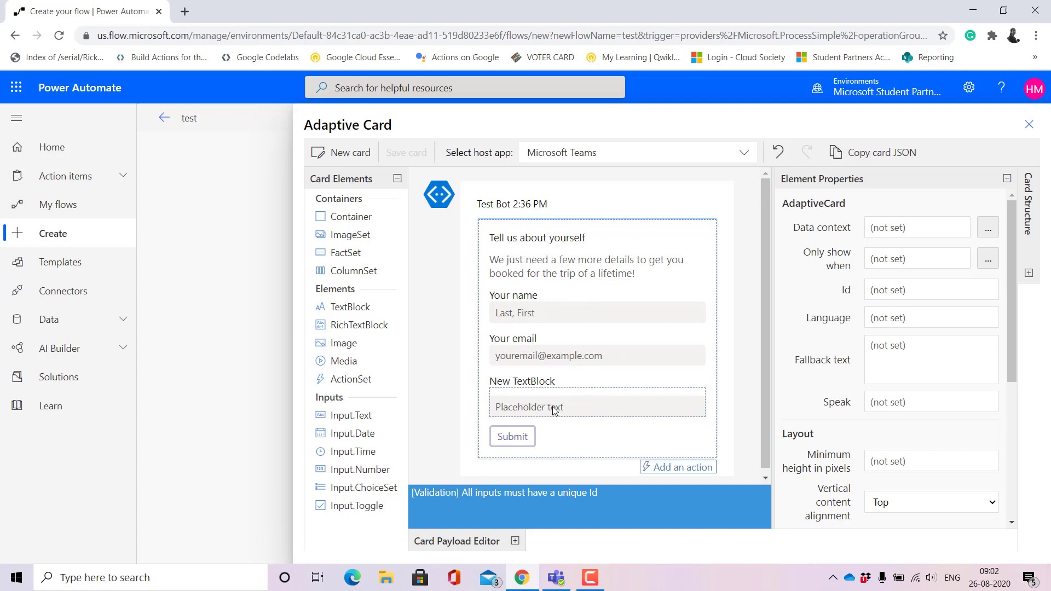
click(529, 408)
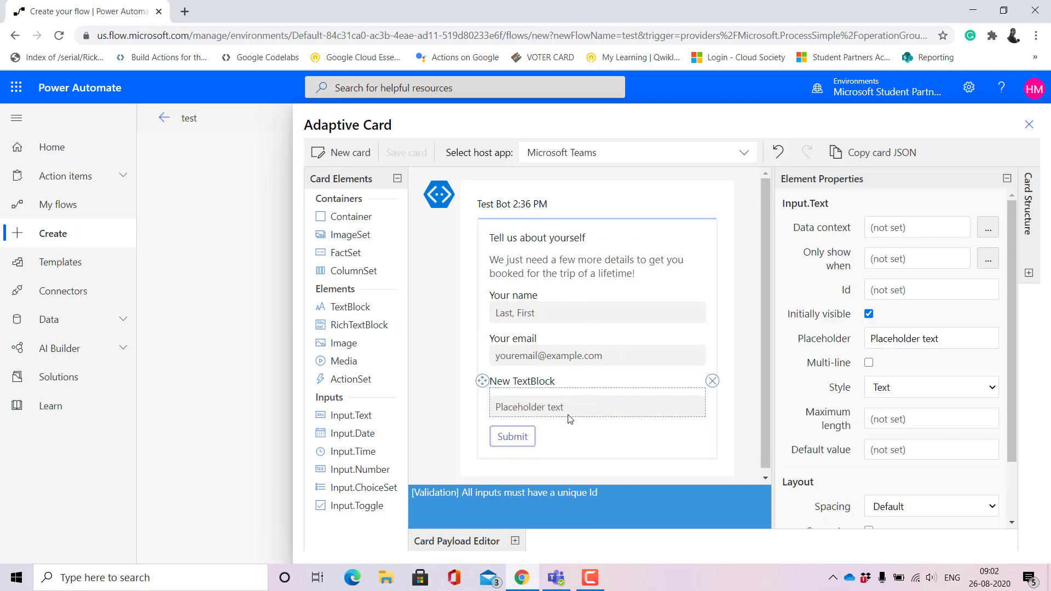
mouse_move(516, 457)
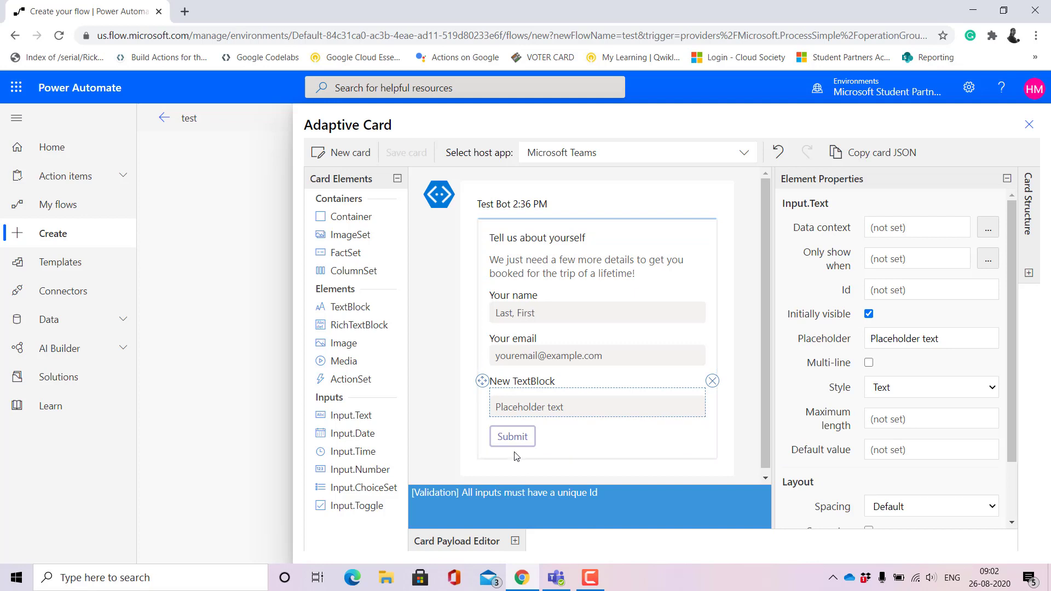
click(511, 437)
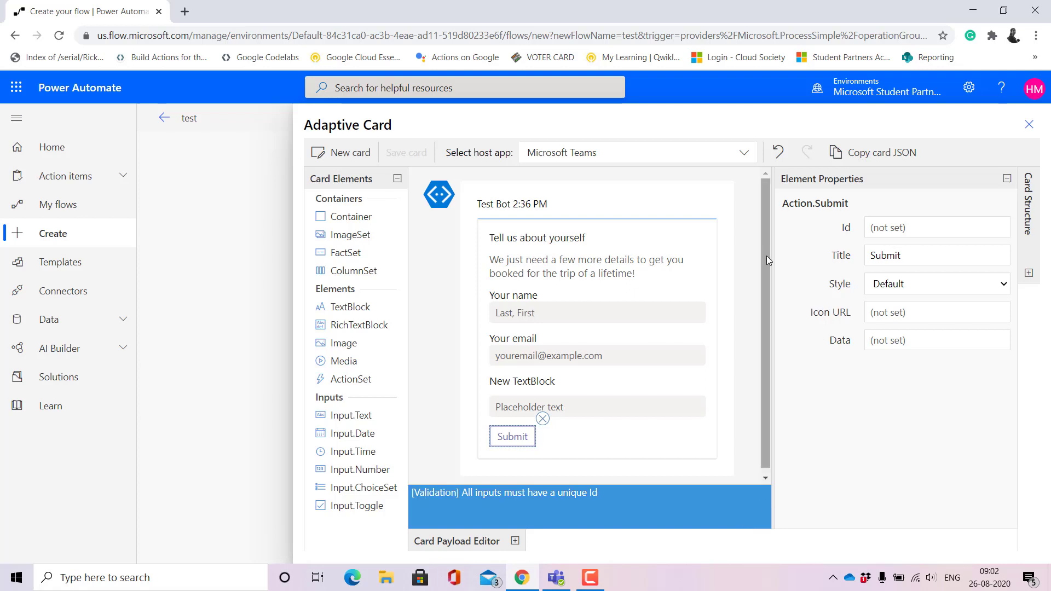
scroll(down, 3)
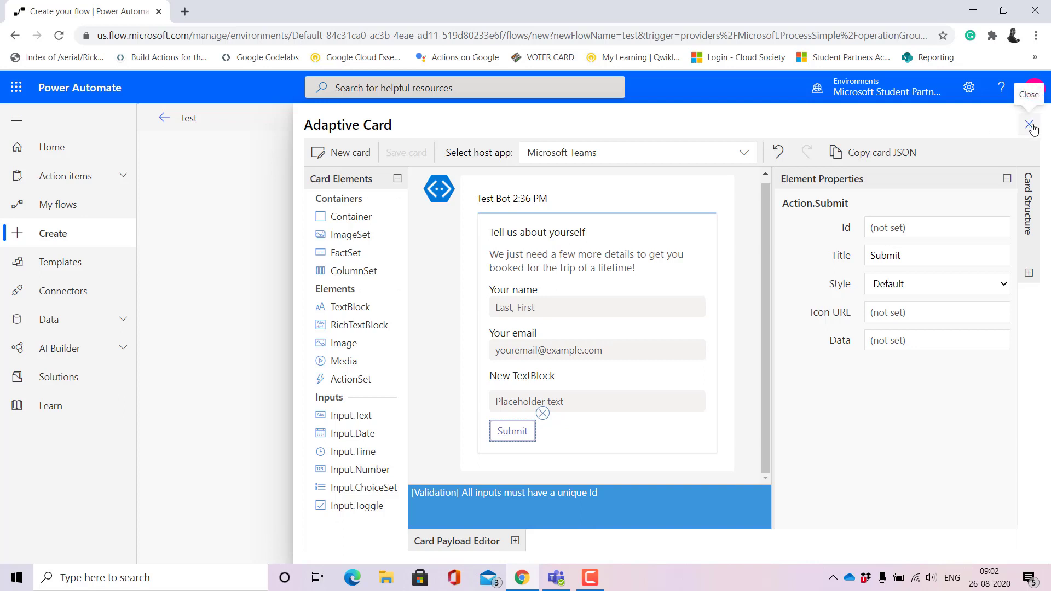
Close the card designer and add a new step, searching 'creat' to reach the Flow bot post-to-user action
click(1028, 125)
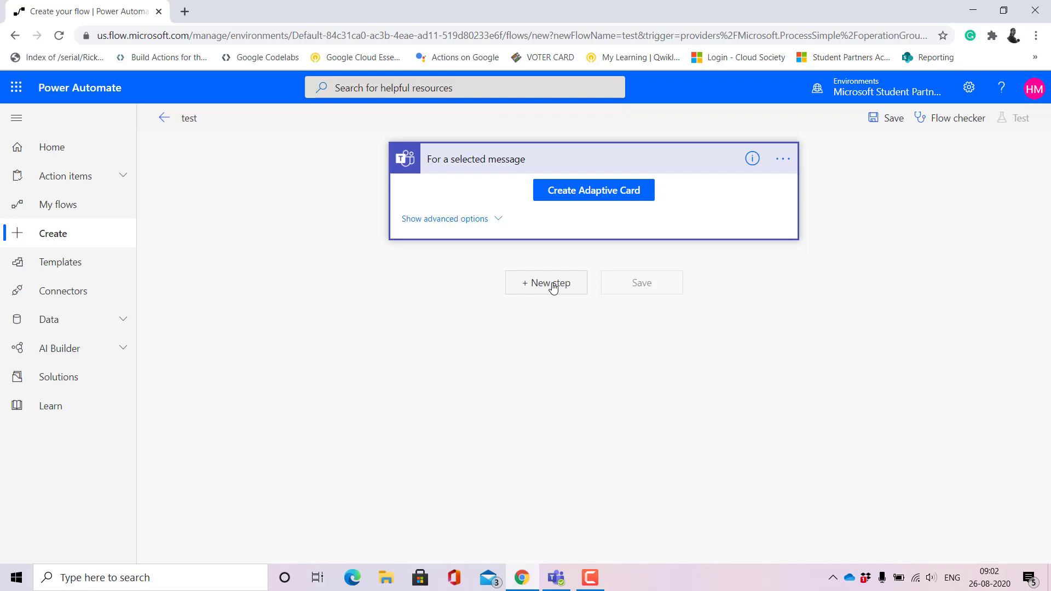
mouse_move(504, 228)
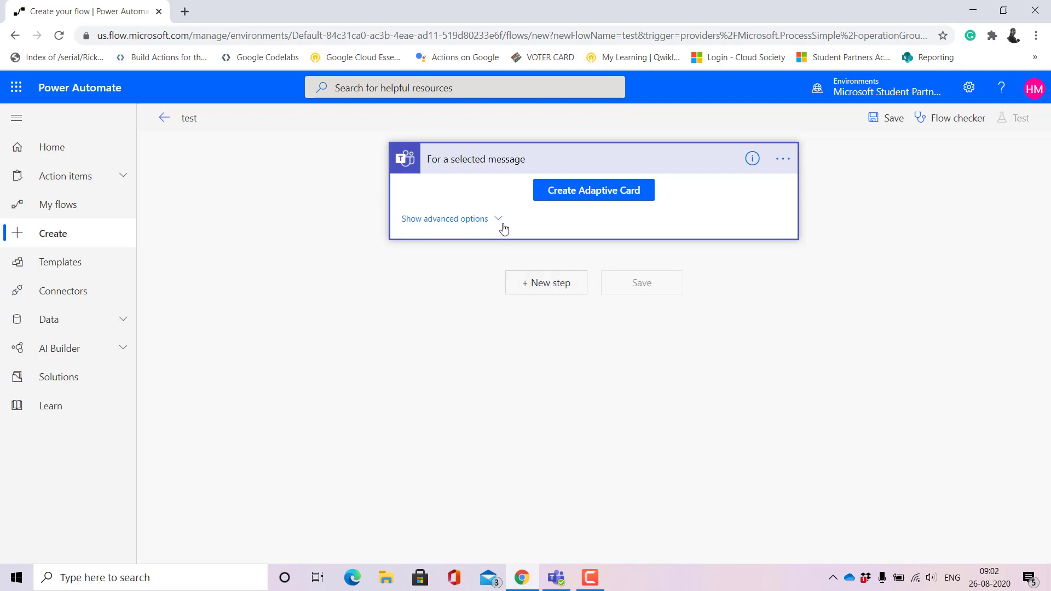
mouse_move(546, 282)
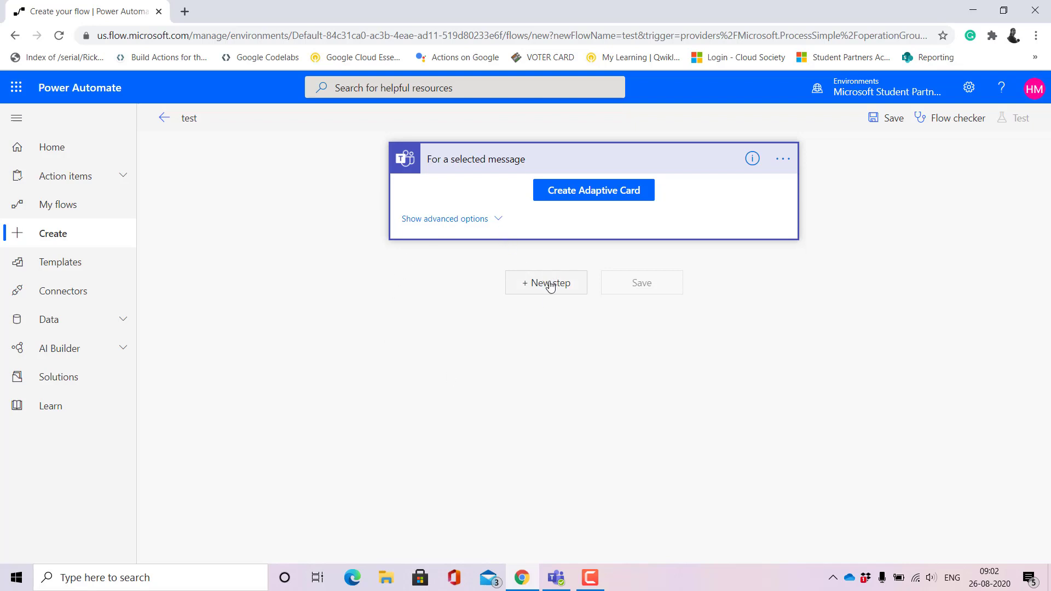
mouse_move(549, 287)
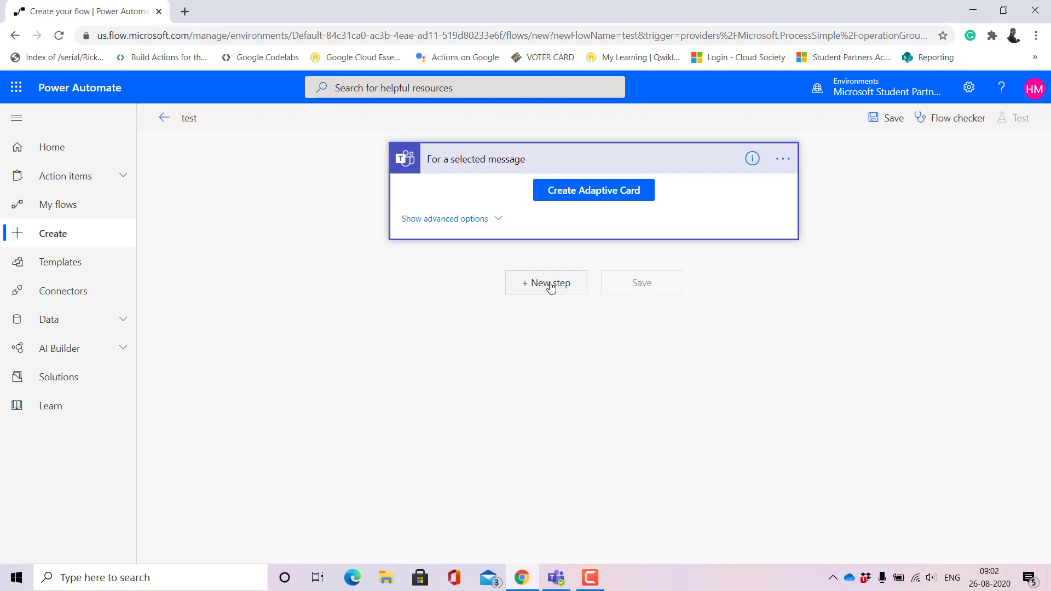
click(545, 282)
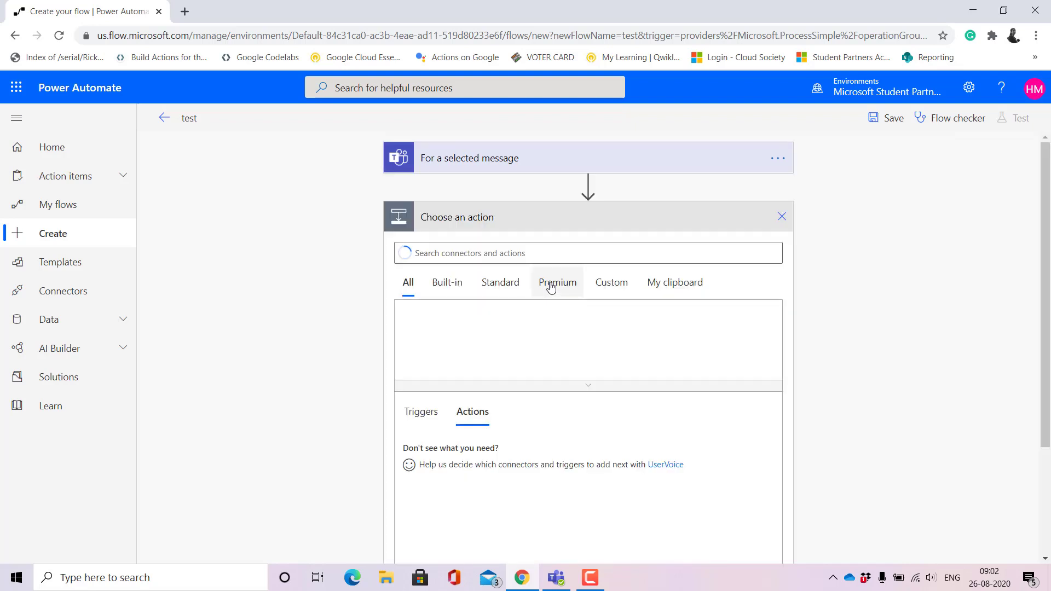
click(588, 253)
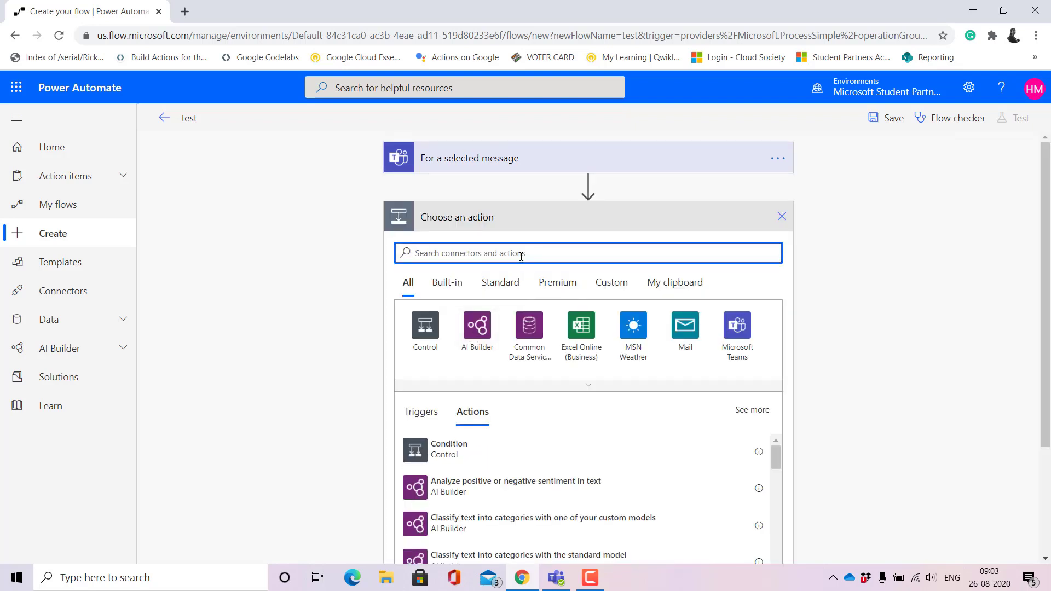
text(c)
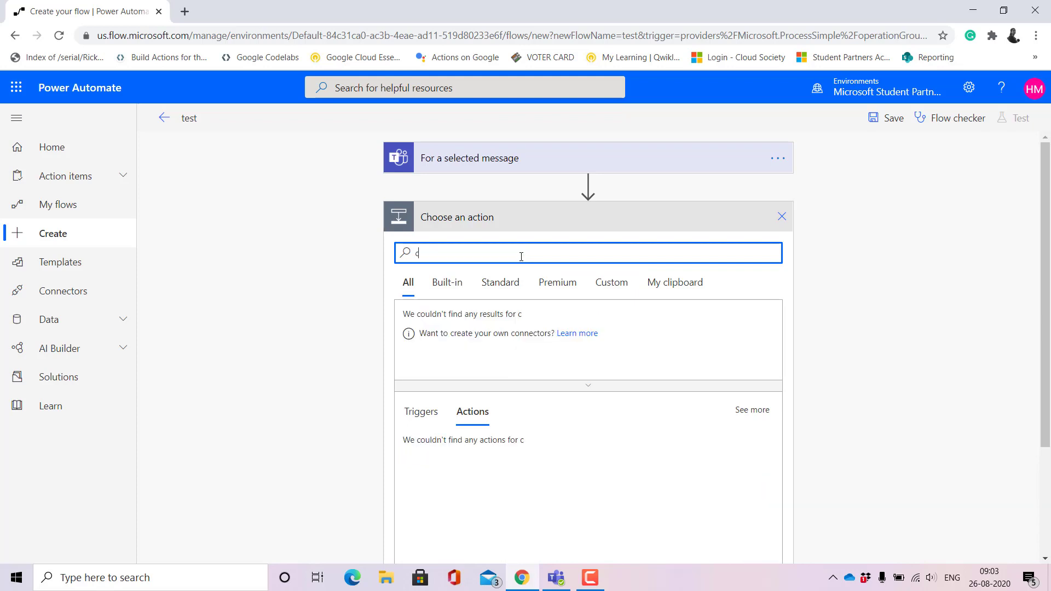
text(reatw a flo)
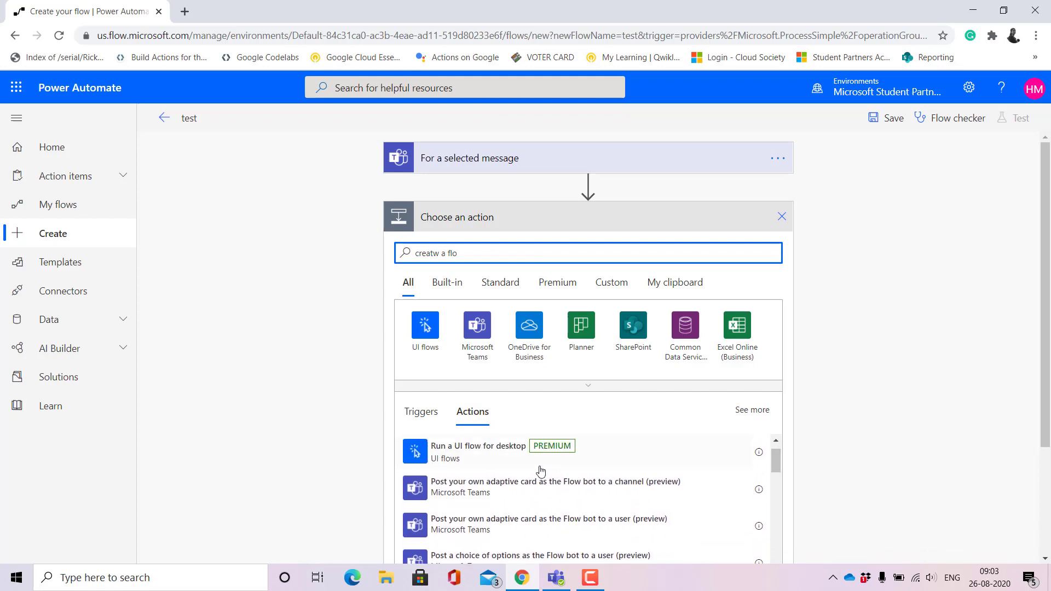
mouse_move(515, 501)
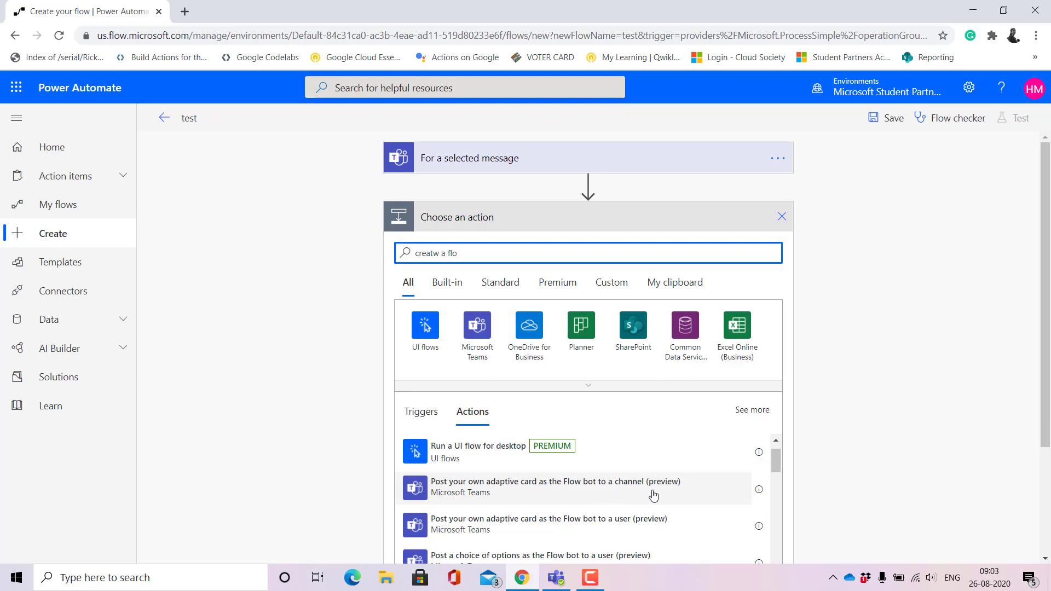
mouse_move(644, 504)
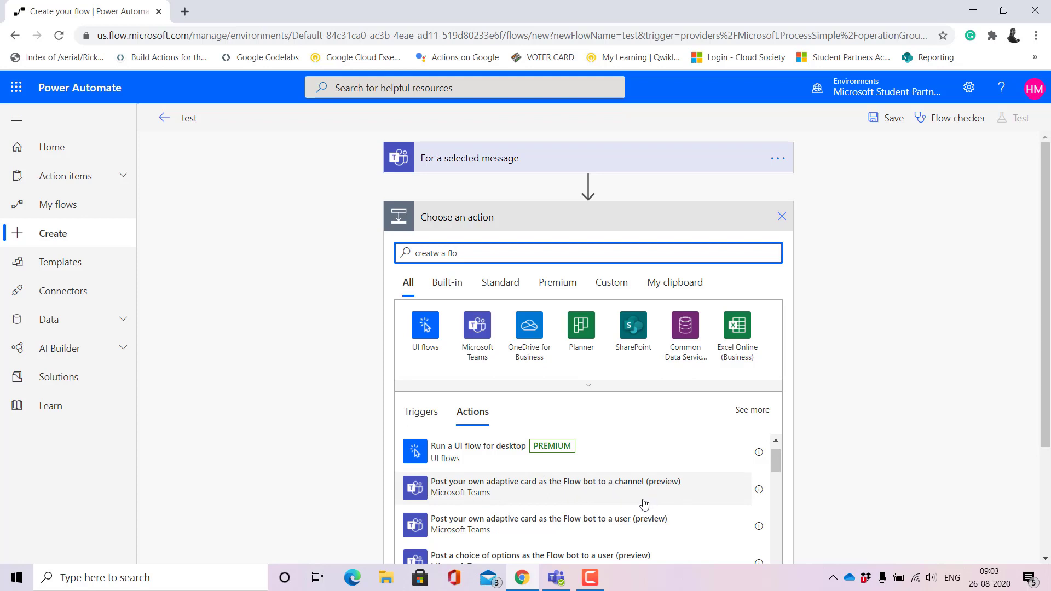
mouse_move(789, 466)
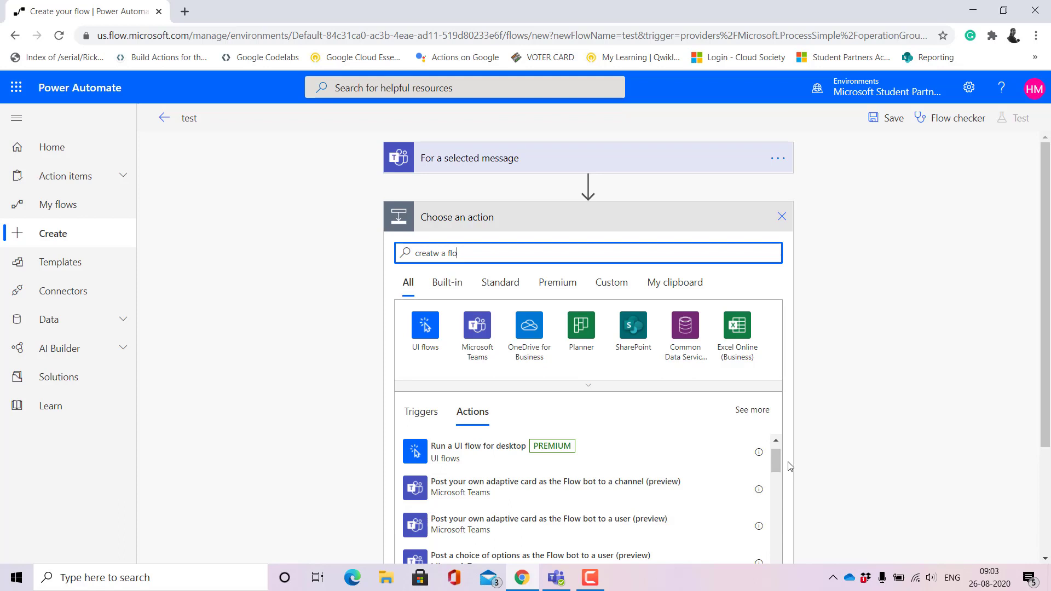
scroll(down, 3)
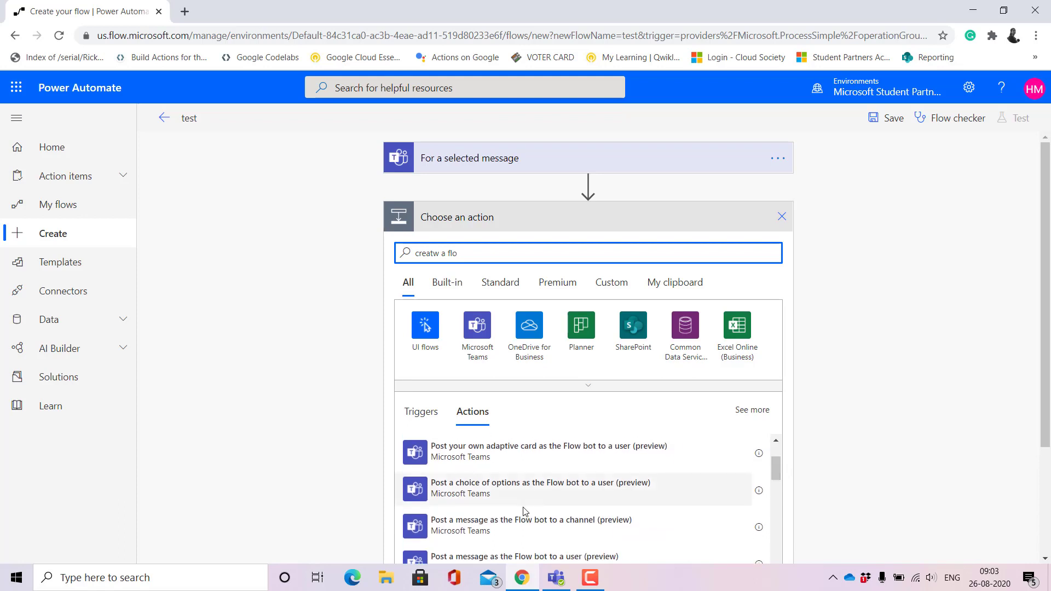
mouse_move(476, 527)
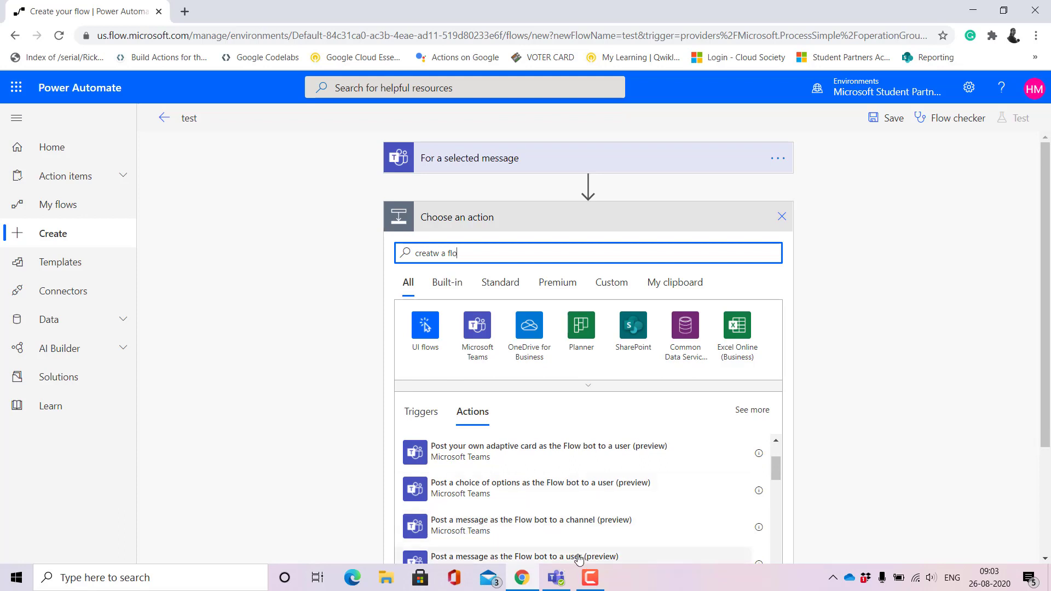
scroll(down, 3)
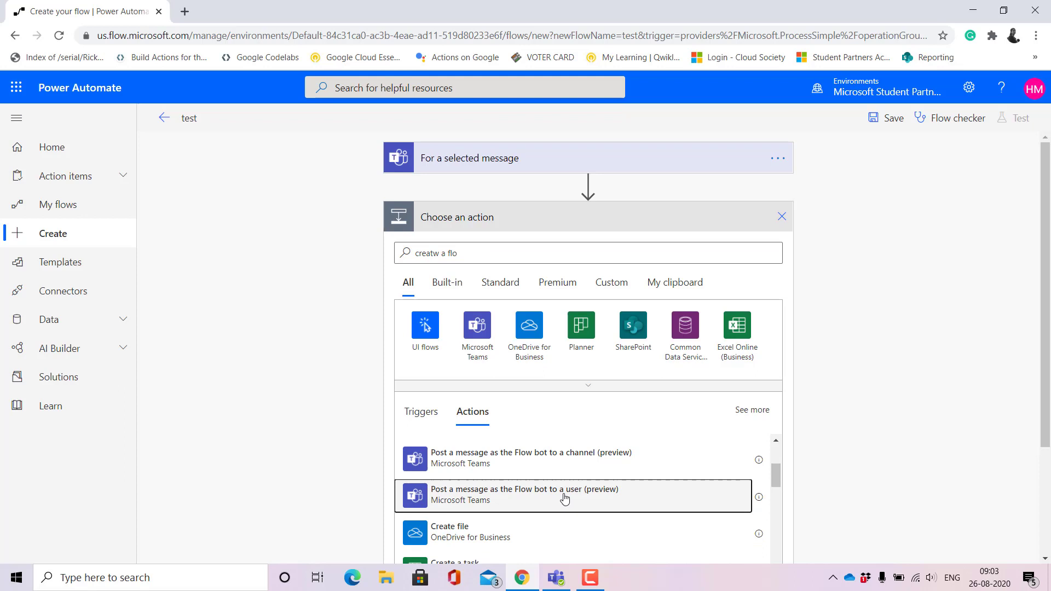
Add 'Post a message as the Flow bot to a user' with headline 'Hi this is a test message'
click(565, 495)
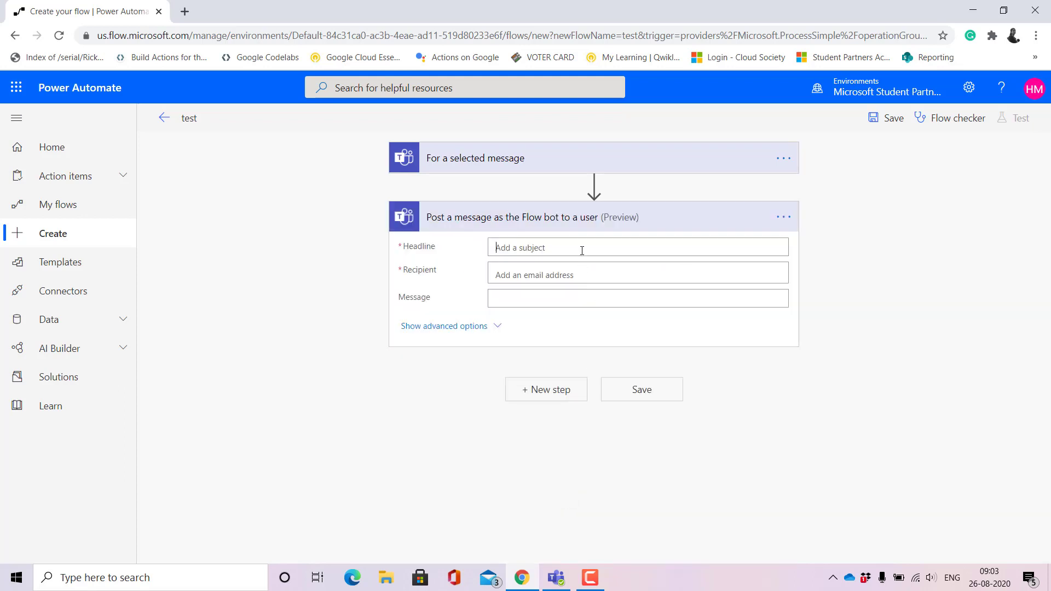
click(631, 247)
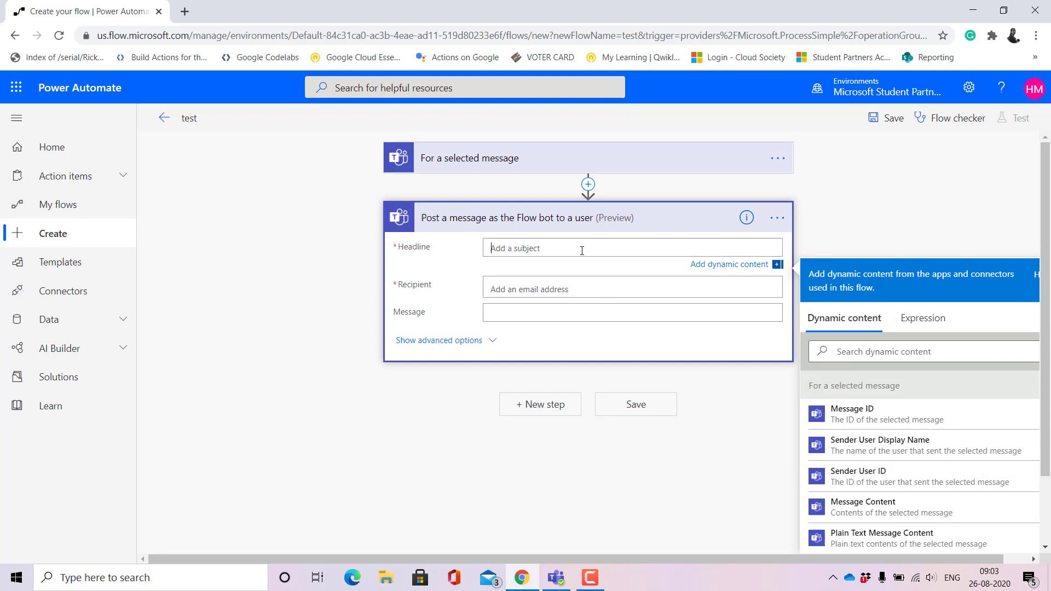
text(Hi)
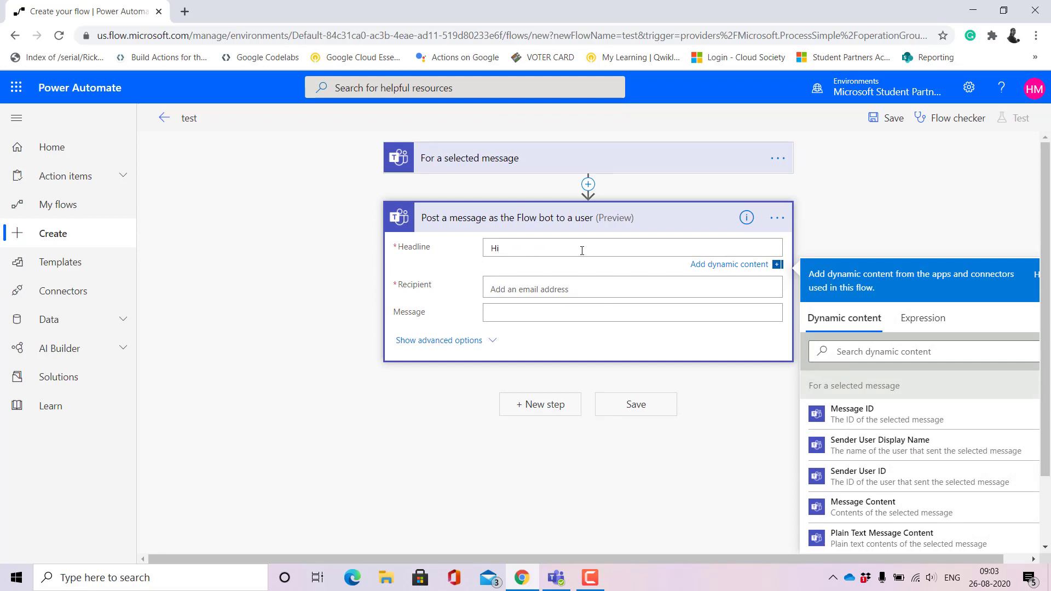
text(this)
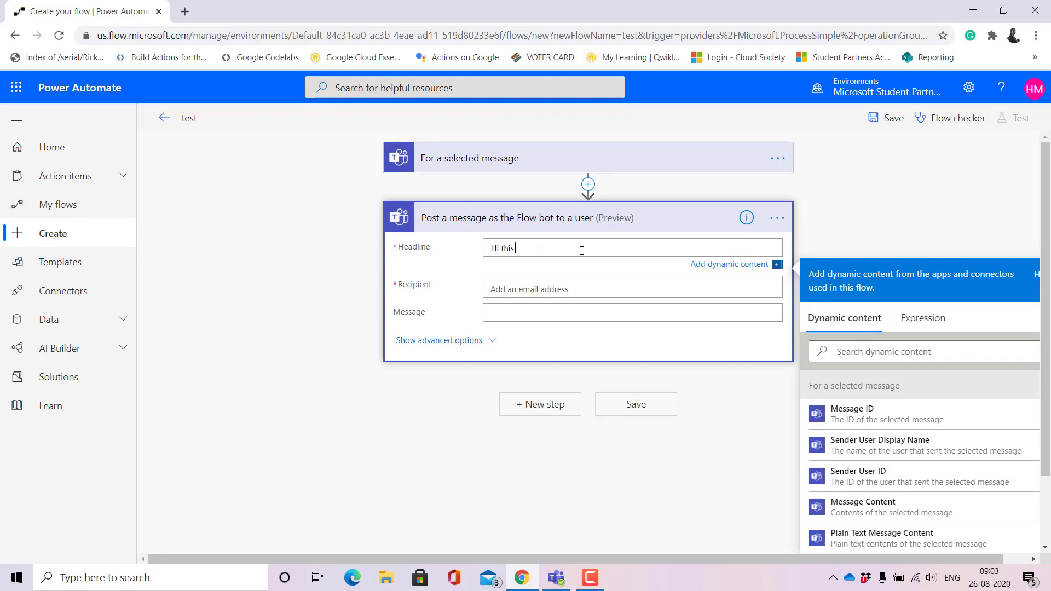
text(is a)
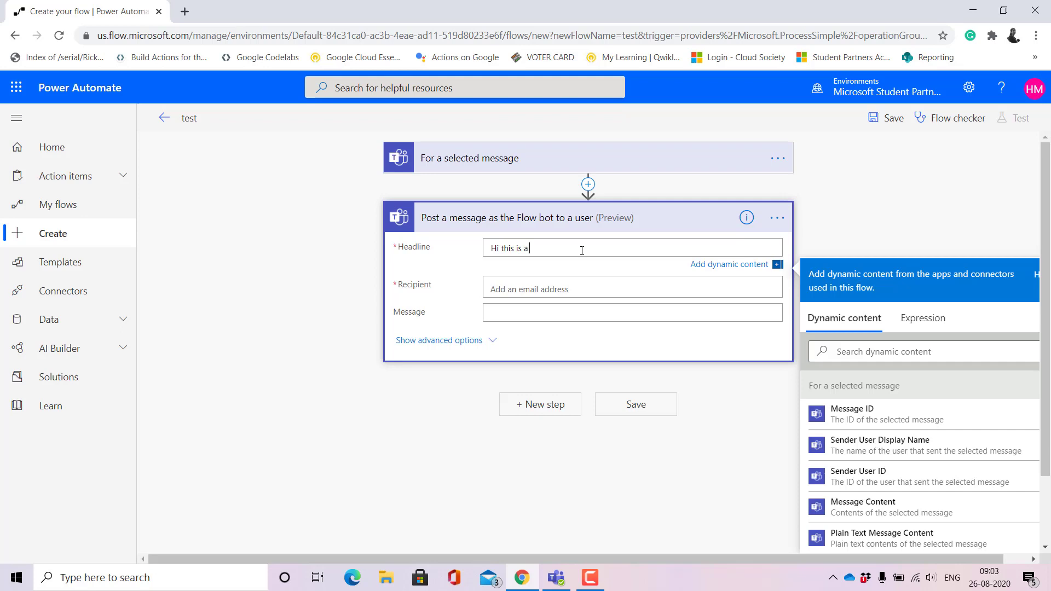
text(test)
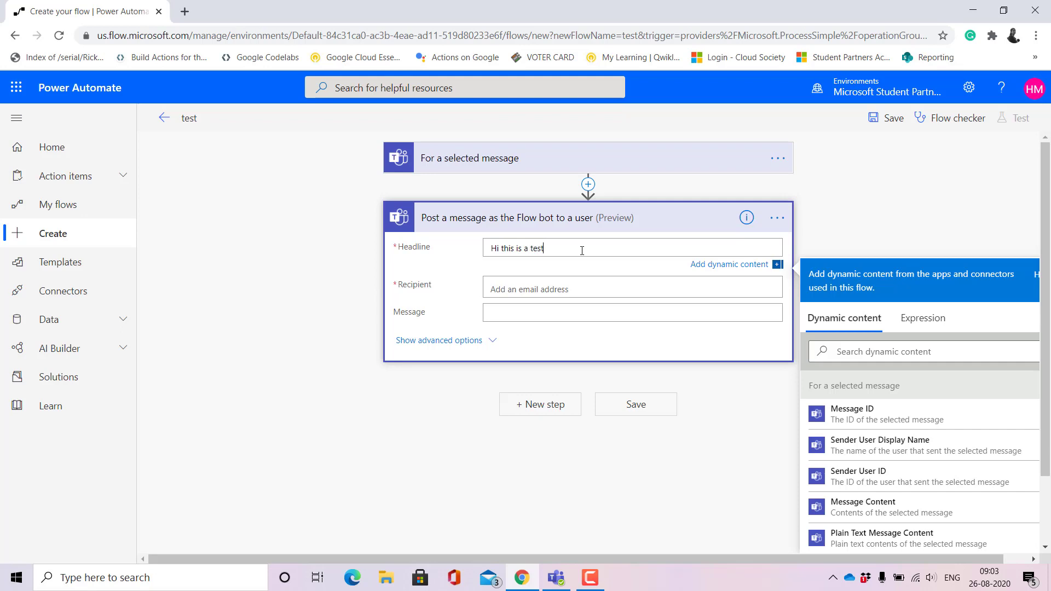
text(message)
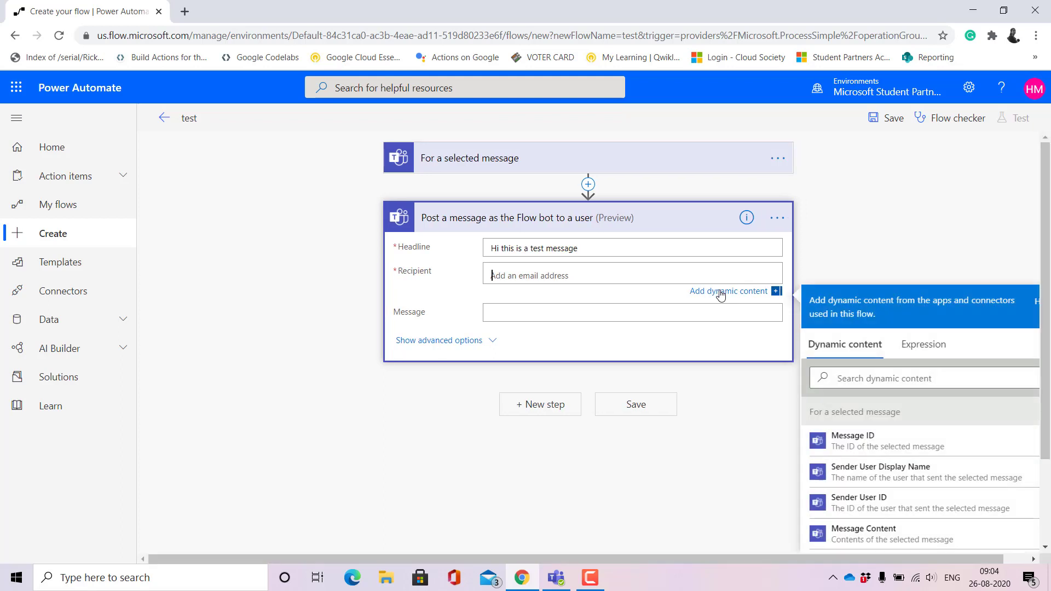
Set the recipient to Sender User ID and the message to 'Hi. How can I help?'
scroll(down, 3)
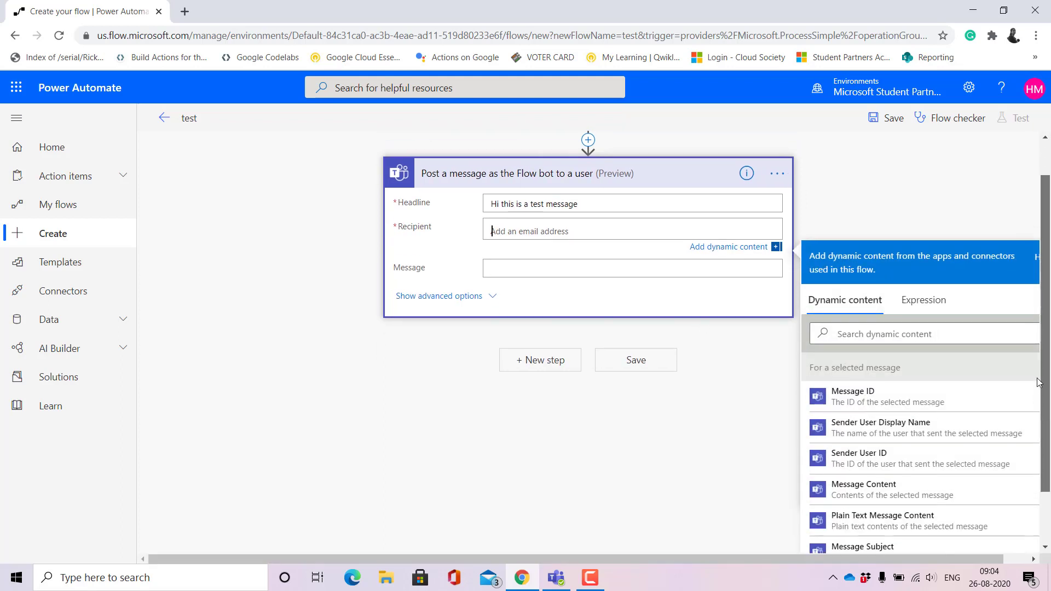
scroll(down, 3)
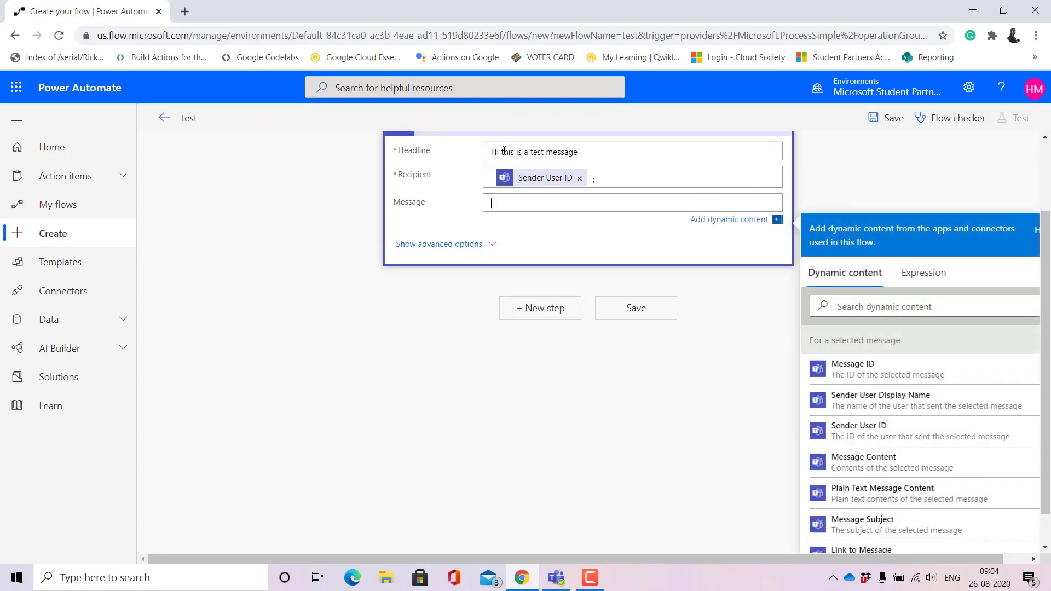
text(Hi. How can)
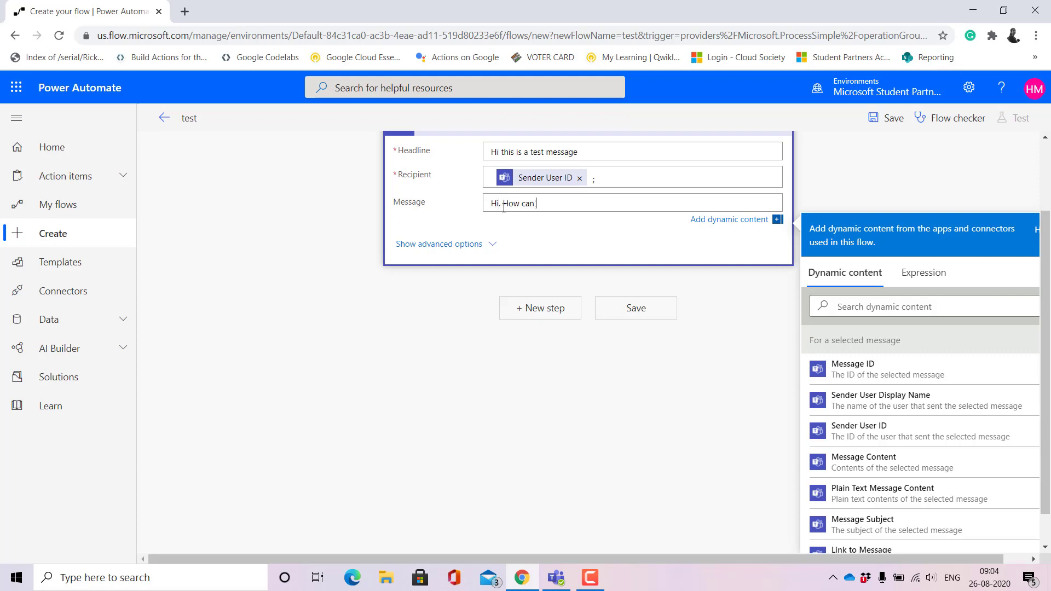
text(I help)
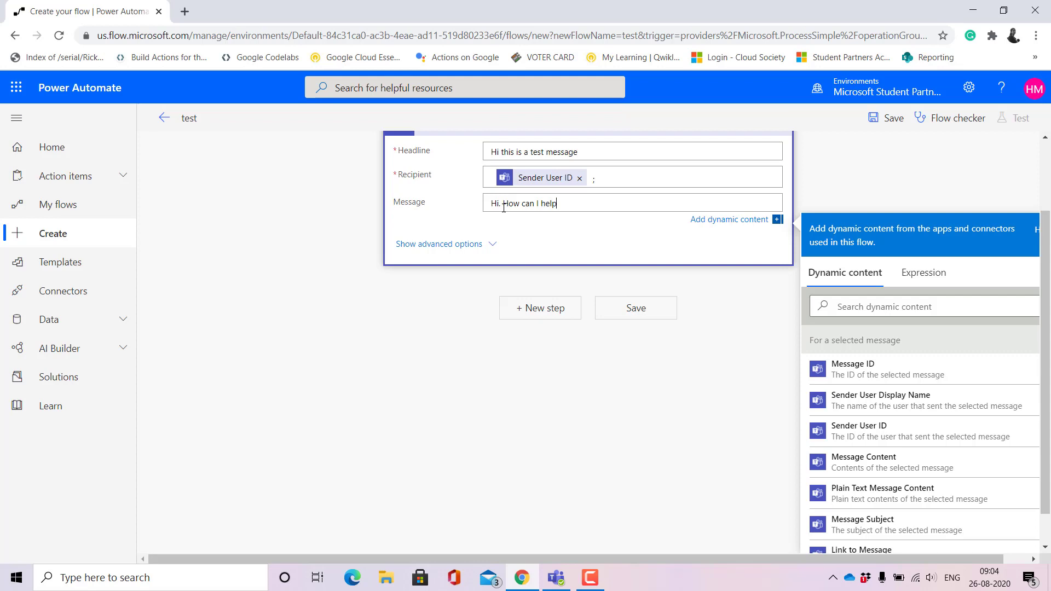
text(?)
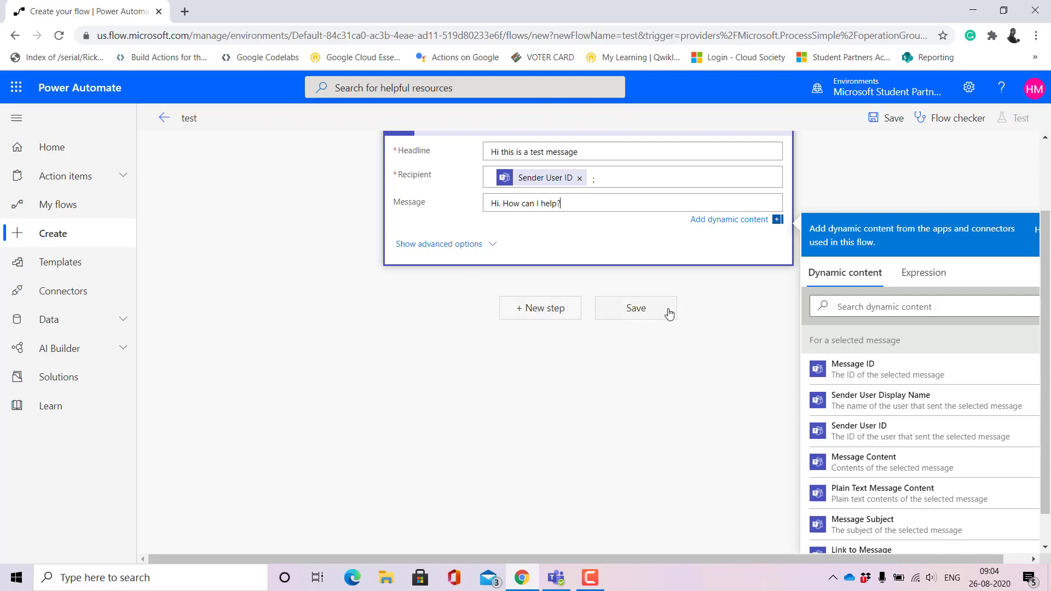
Save the 'test' flow, then bring up and dismiss the Test Flow panel
click(635, 308)
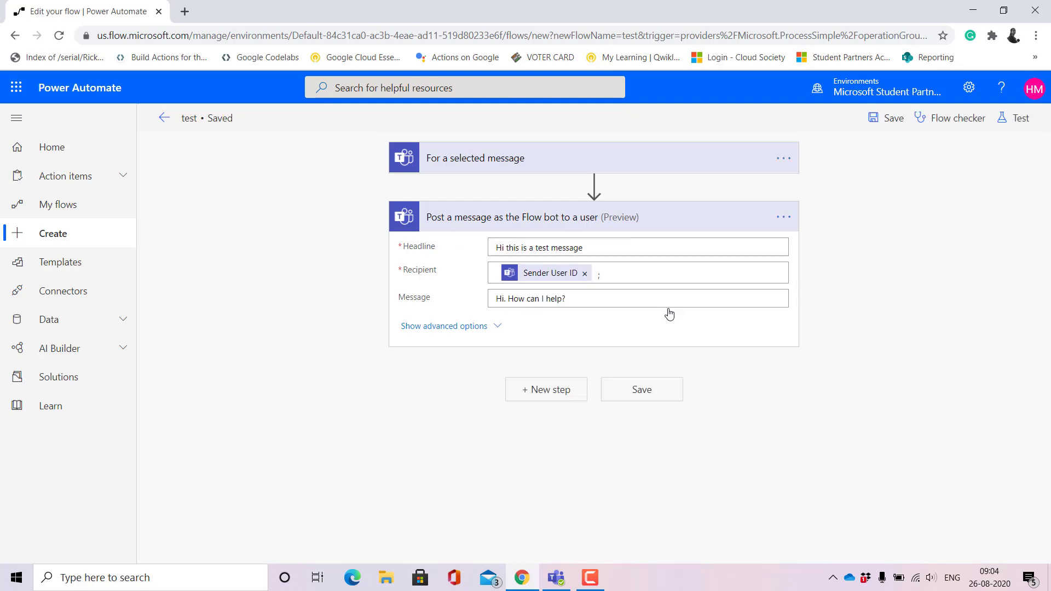
mouse_move(957, 121)
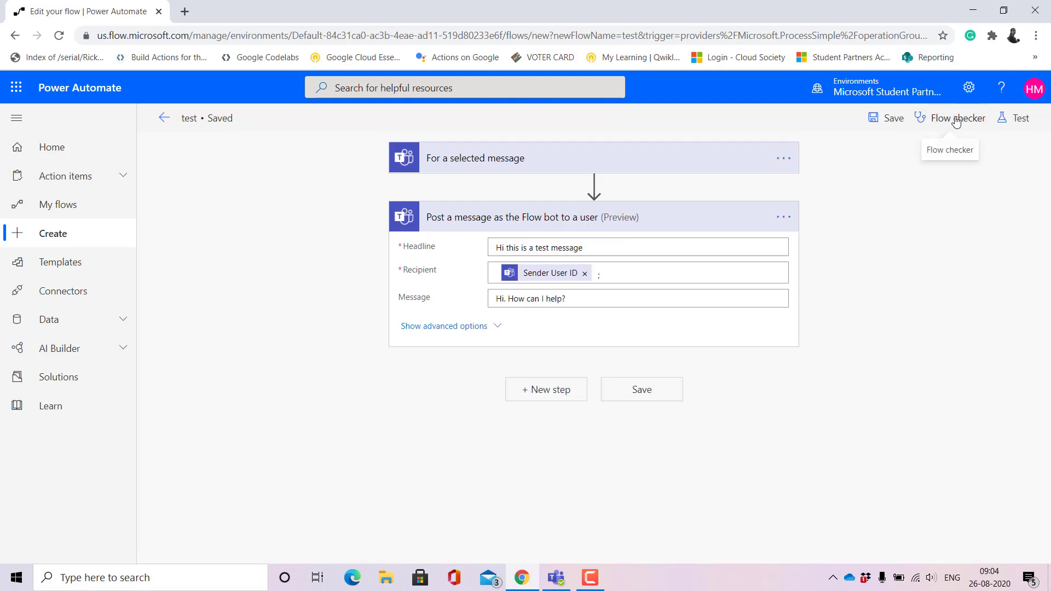
click(957, 118)
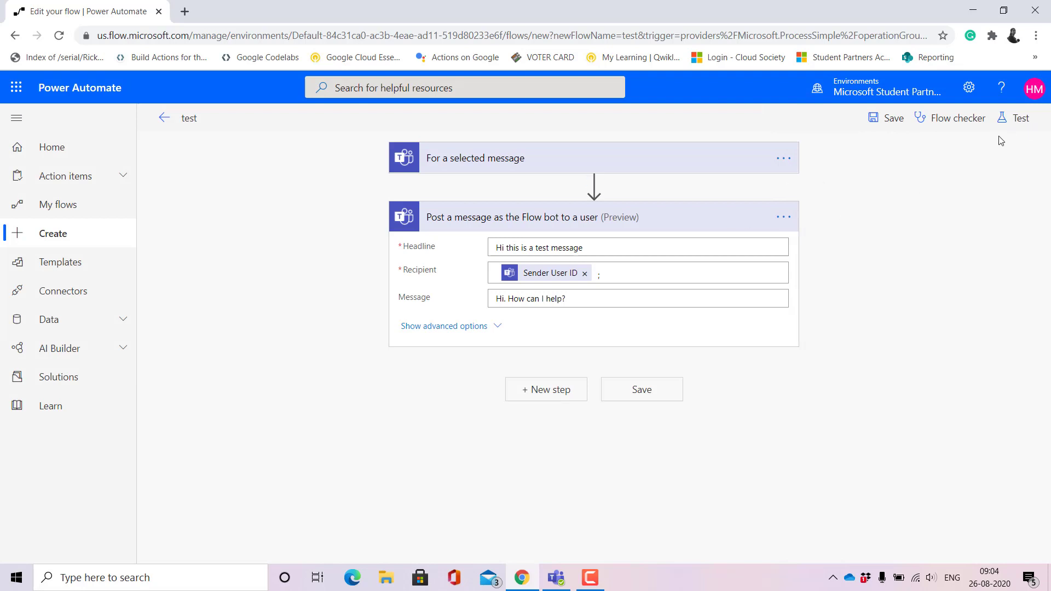
click(1020, 117)
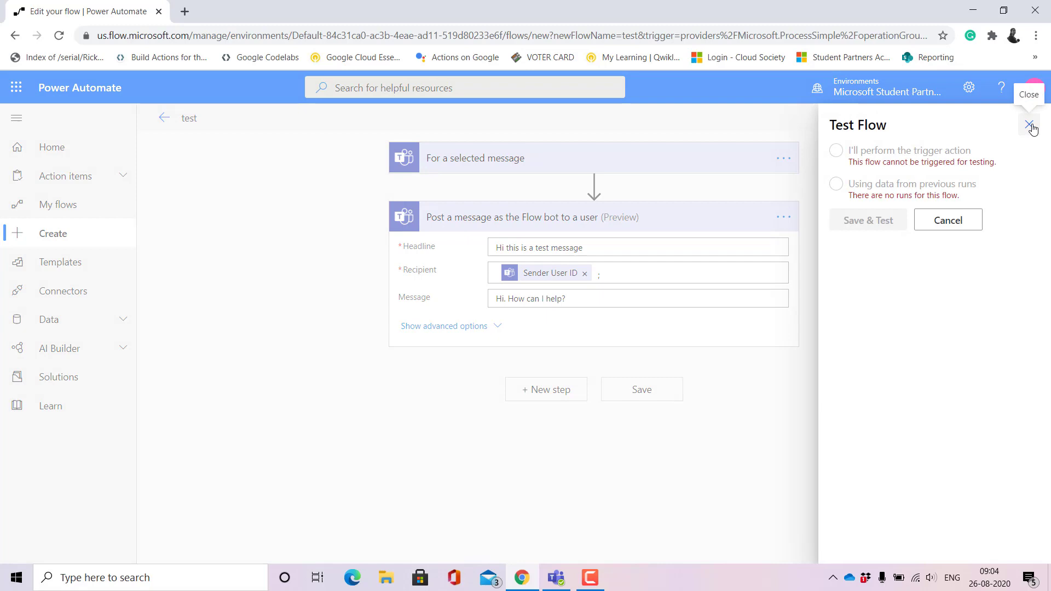
click(1032, 126)
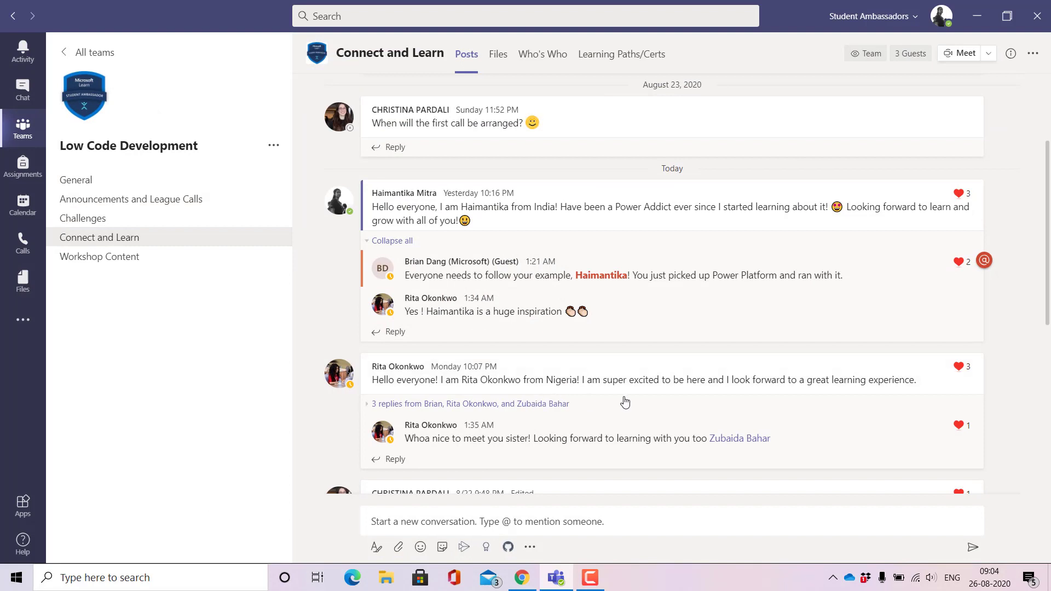
mouse_move(799, 398)
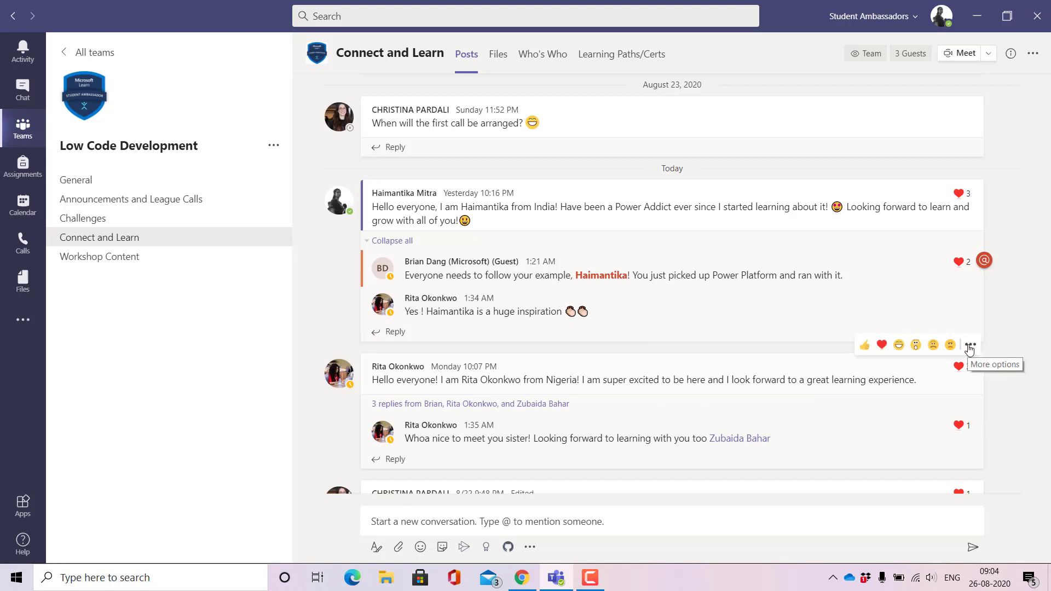
Run the 'test' flow on a channel message via More actions and return to the flow editor
click(970, 345)
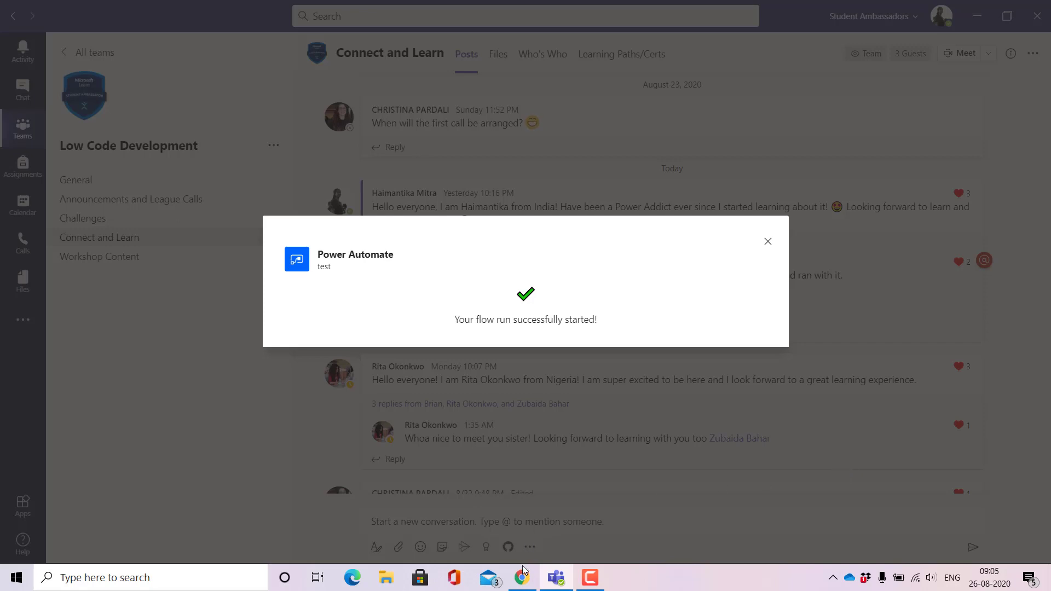
click(521, 577)
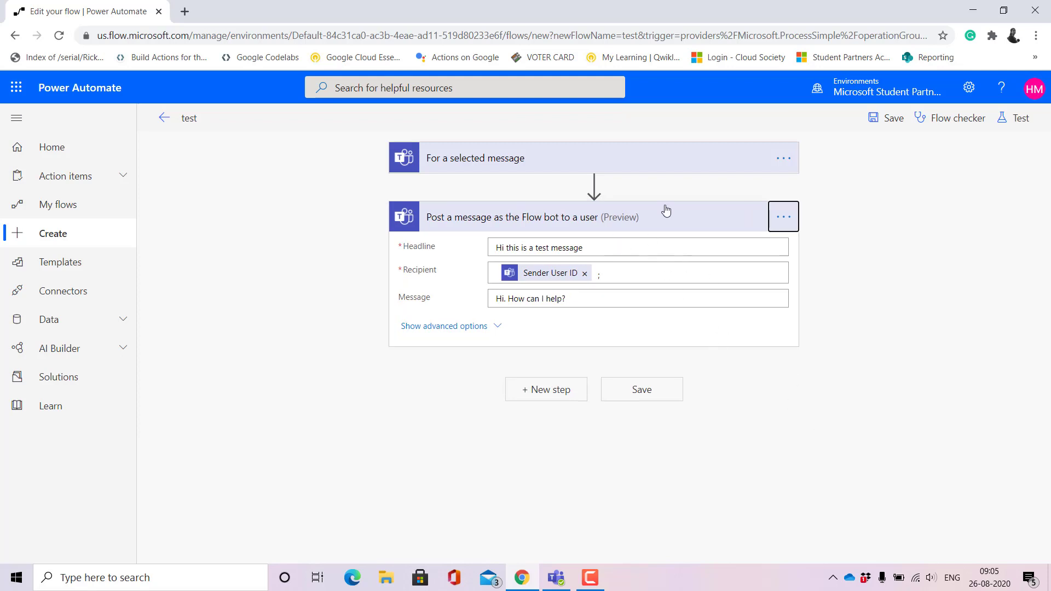
Collapse the 'Post a message as the Flow bot to a user' action to its header
click(530, 217)
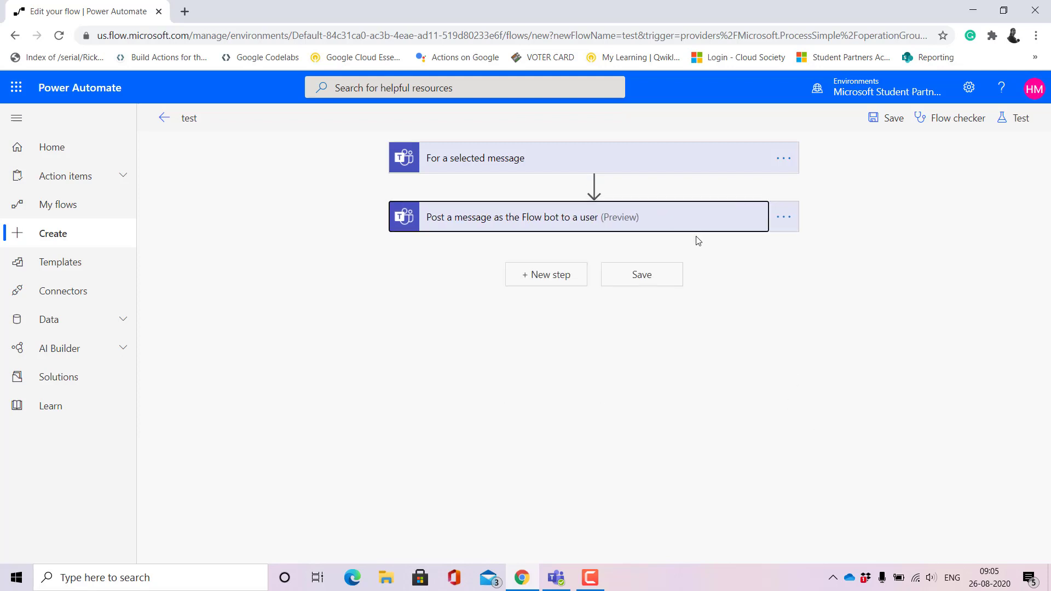
mouse_move(782, 283)
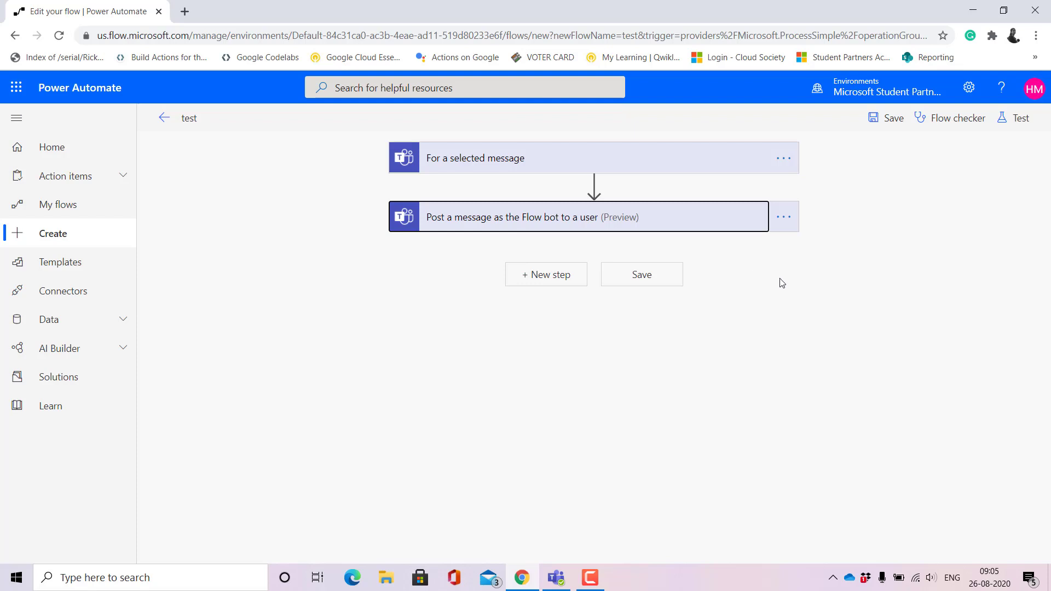
mouse_move(719, 461)
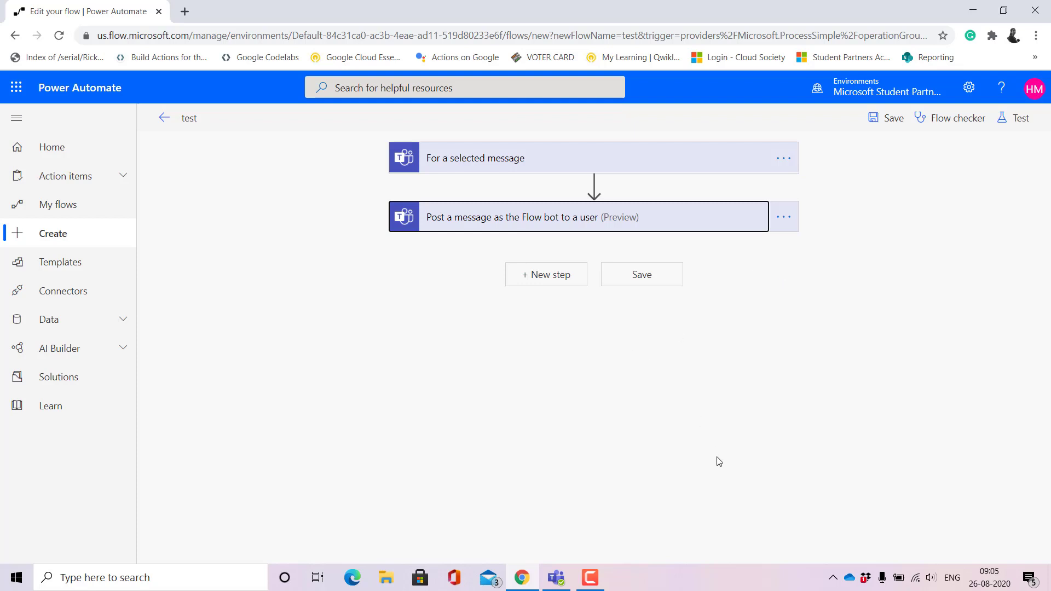